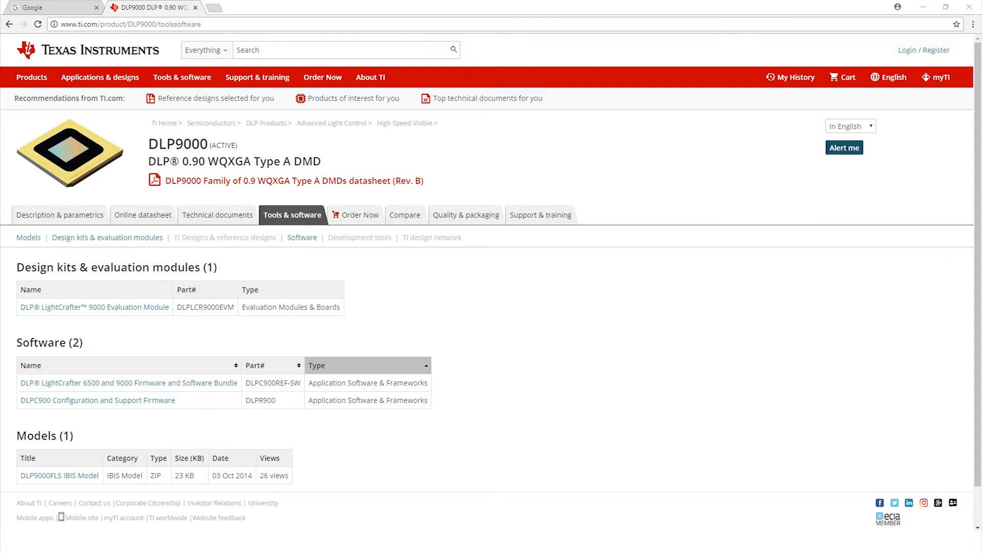
mouse_move(76, 188)
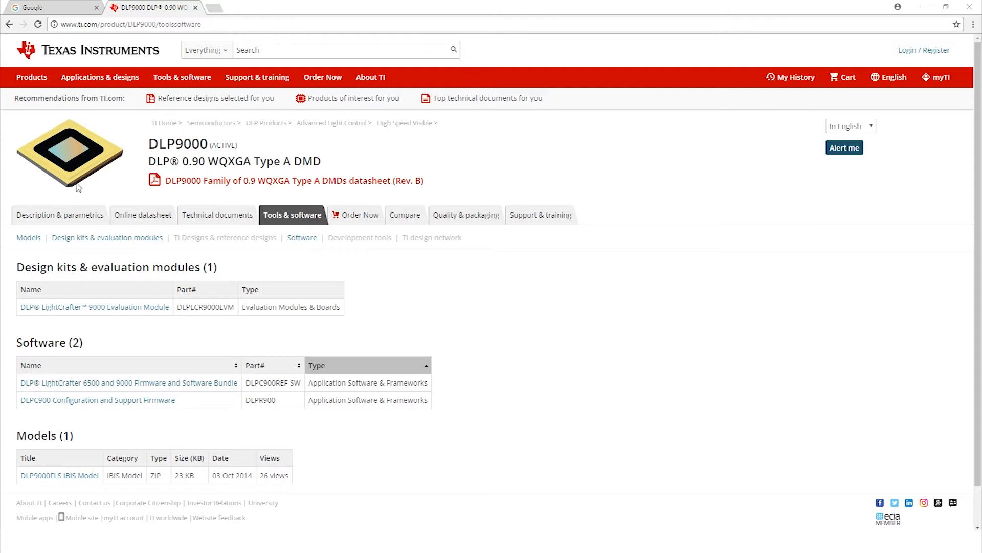
mouse_move(163, 34)
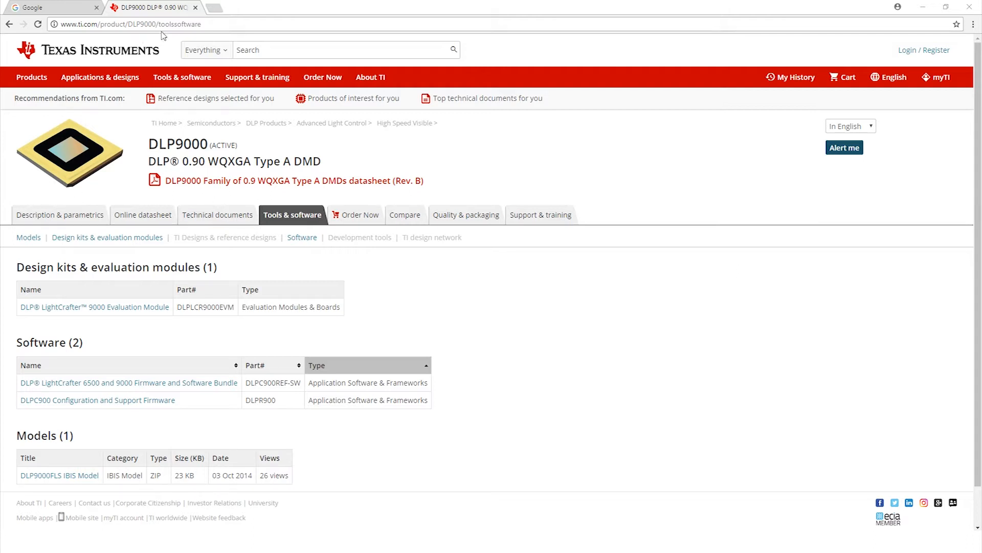
mouse_move(412, 114)
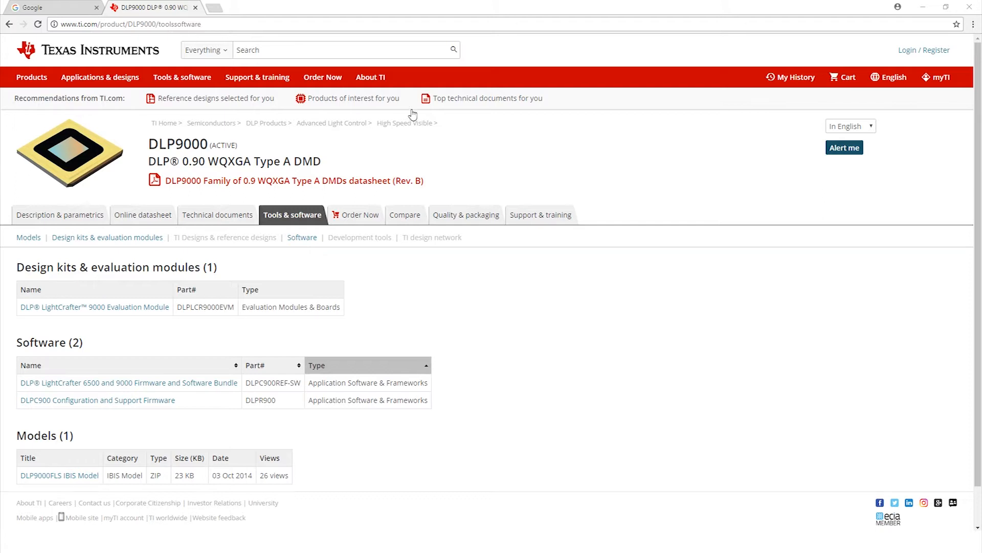
mouse_move(465, 147)
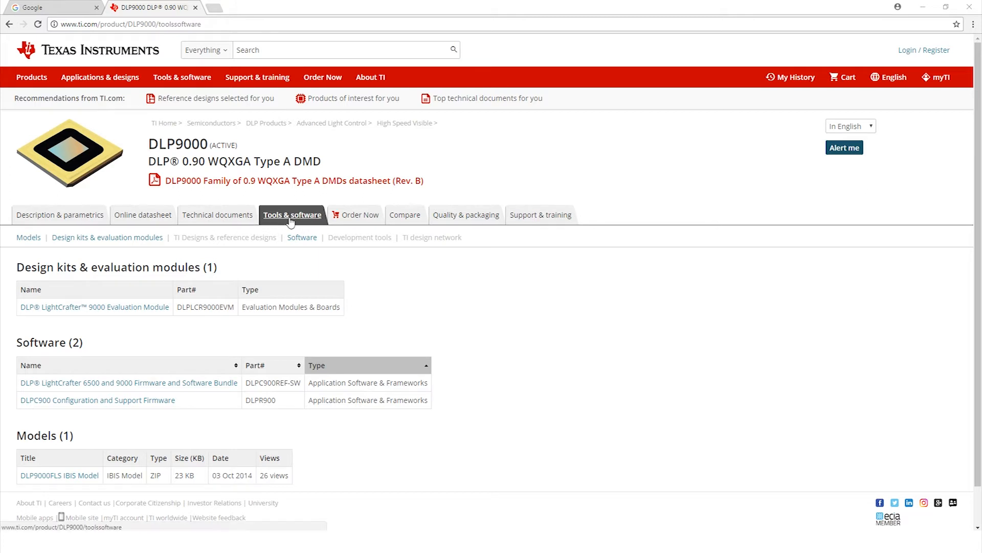
mouse_move(291, 223)
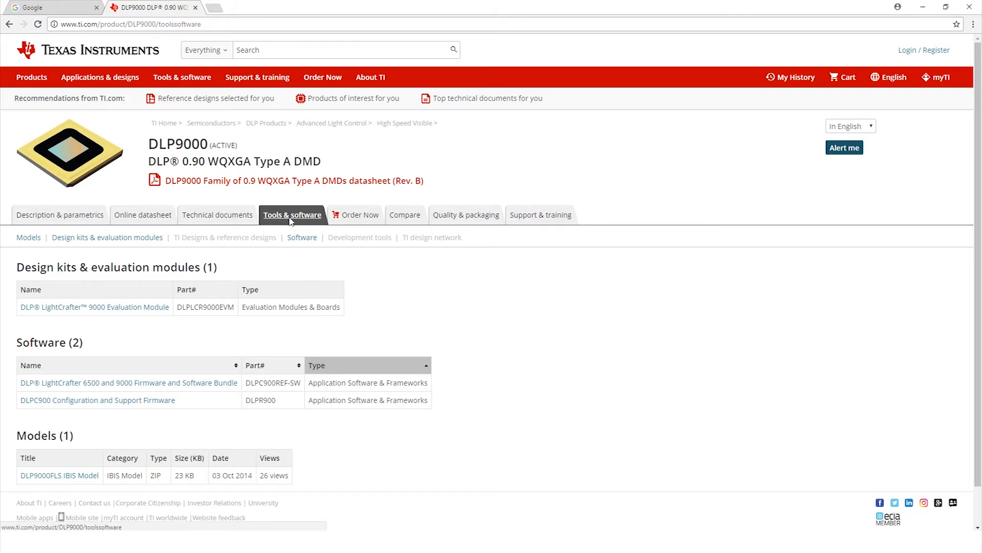
mouse_move(104, 407)
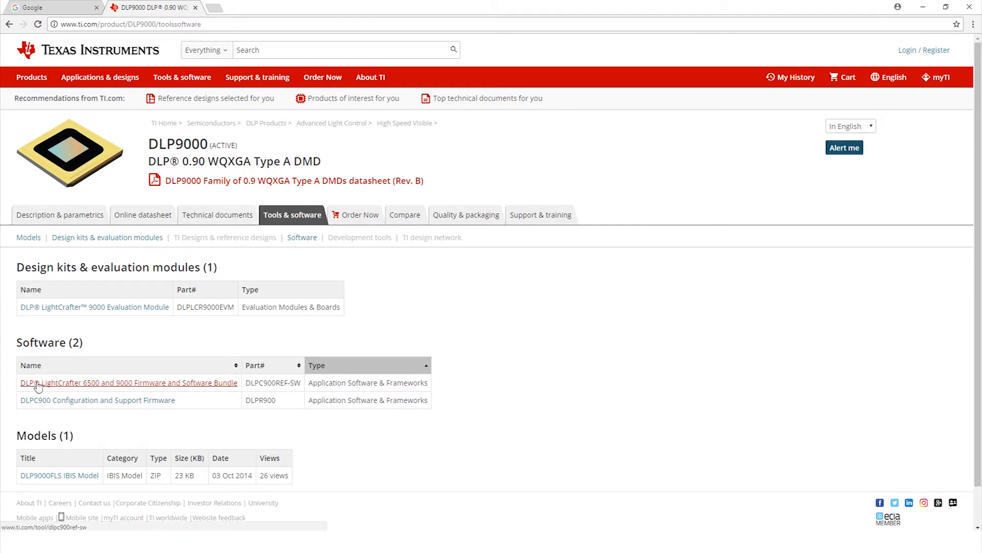
mouse_move(64, 390)
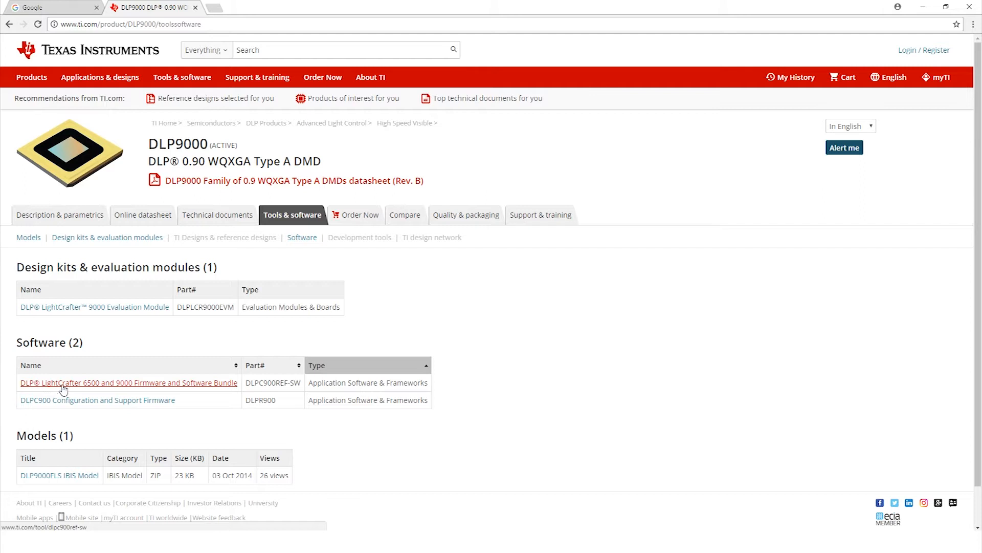
mouse_move(99, 388)
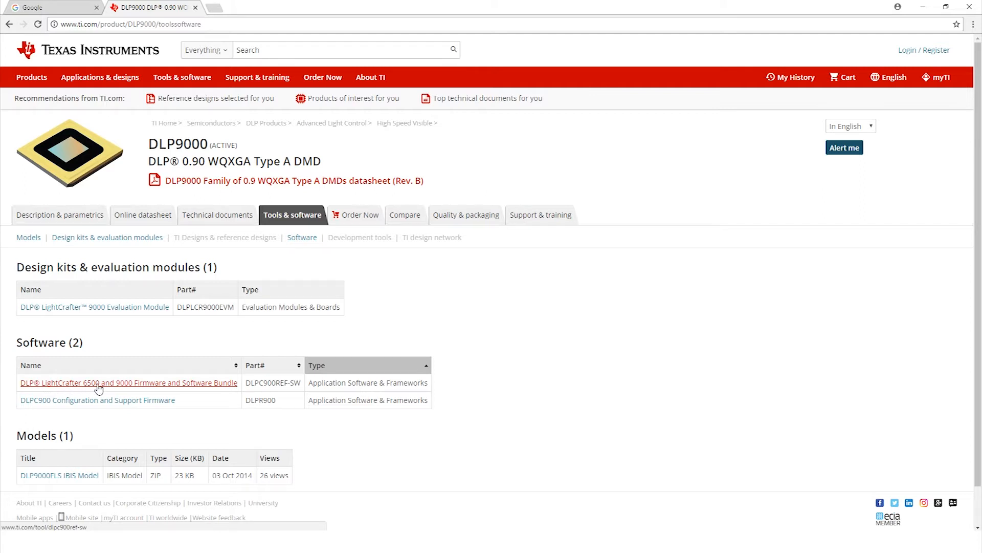
mouse_move(77, 407)
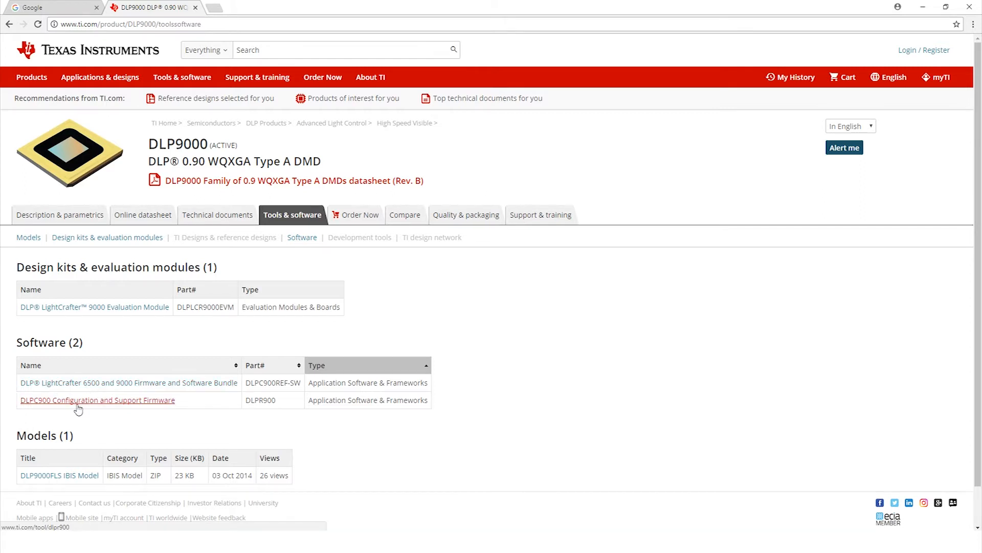
mouse_move(98, 409)
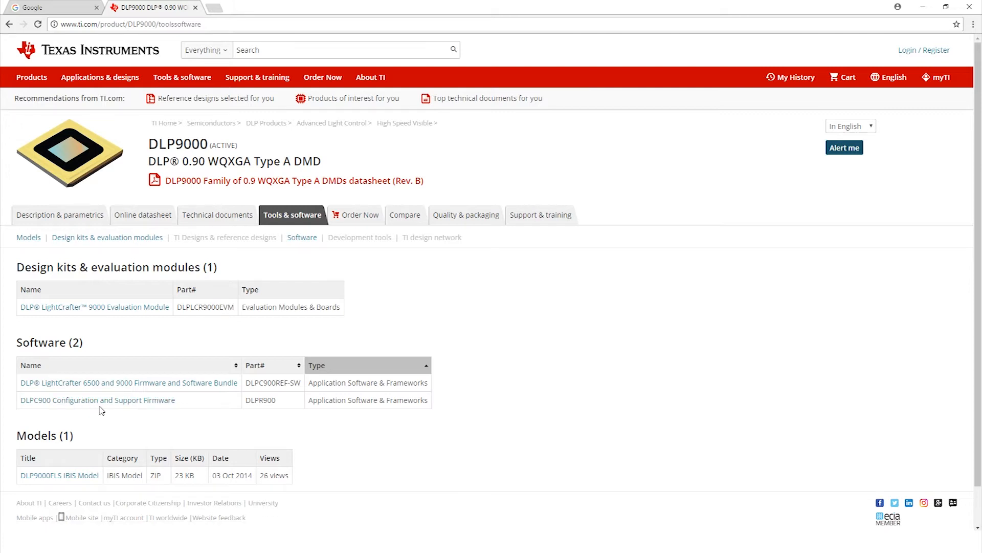
mouse_move(86, 390)
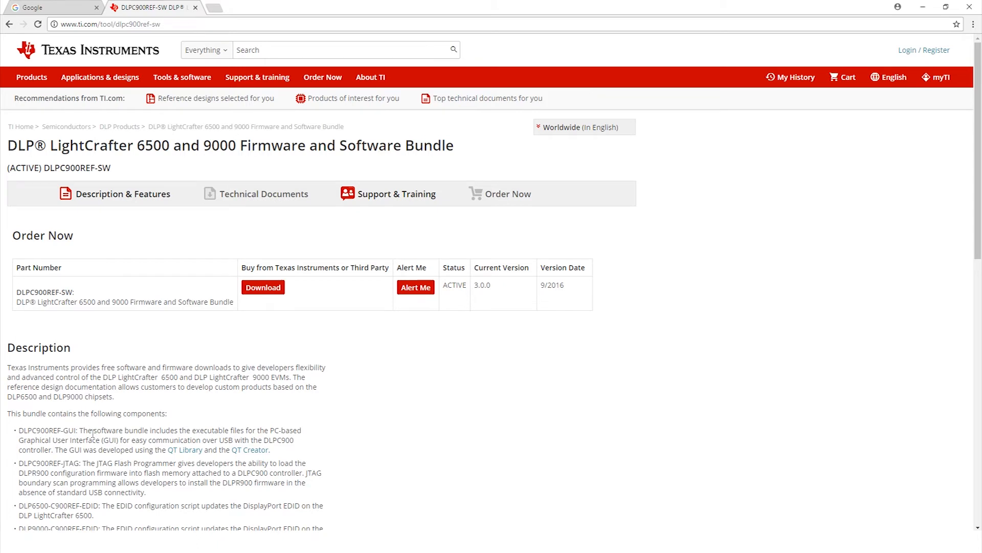
Request the download of the DLPC900REF-SW firmware and software bundle from the Software table
scroll(down, 3)
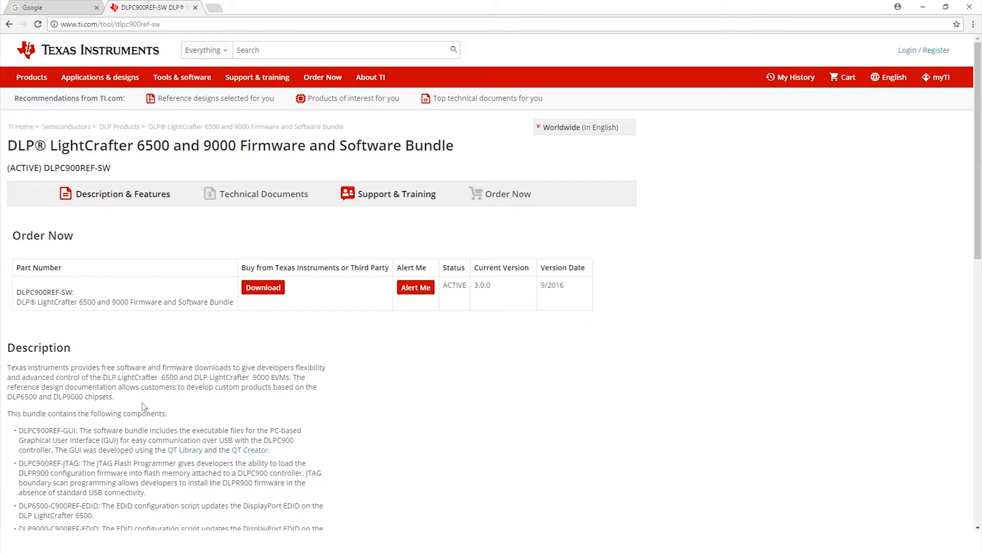
click(262, 287)
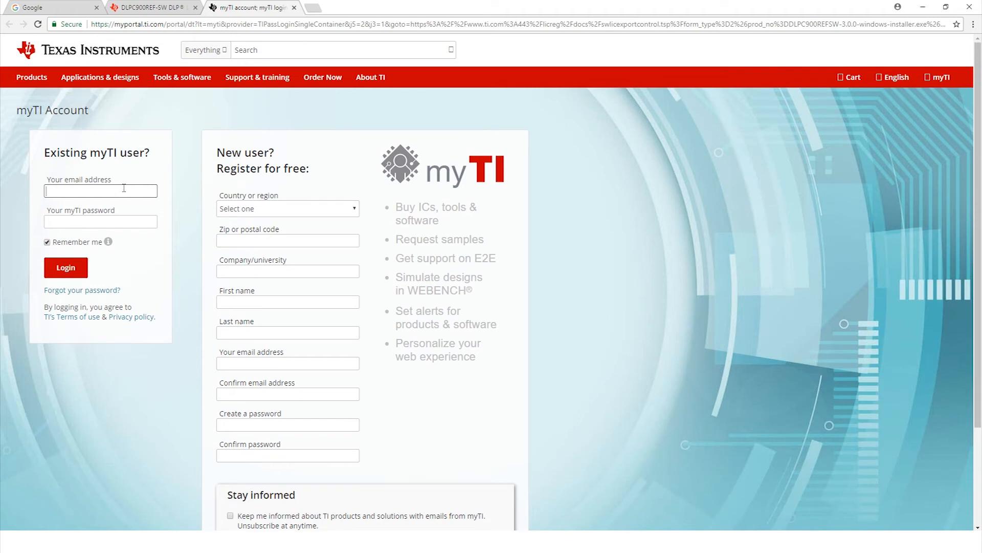
Log in as an existing myTI user and continue past the login notice page
click(65, 267)
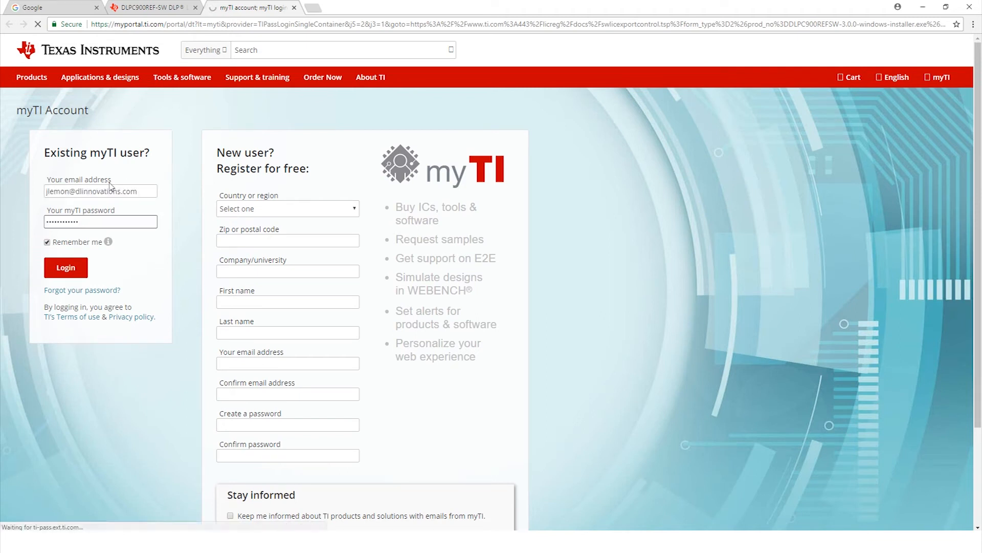
click(66, 267)
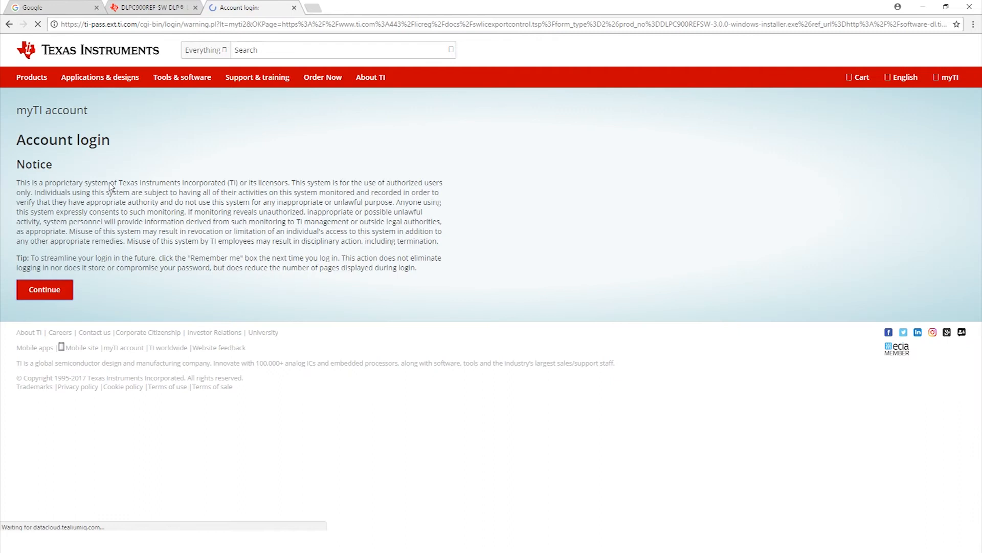
click(45, 289)
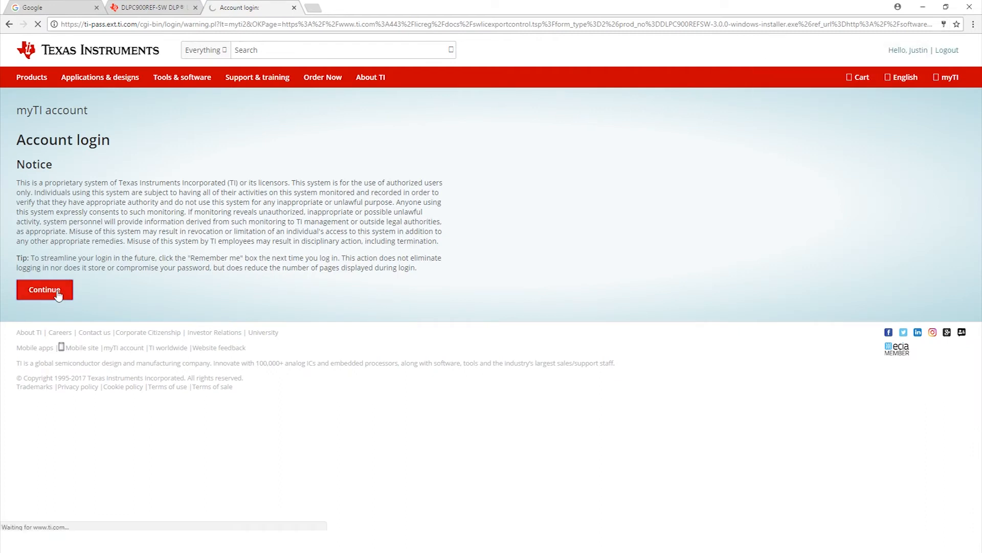
click(45, 290)
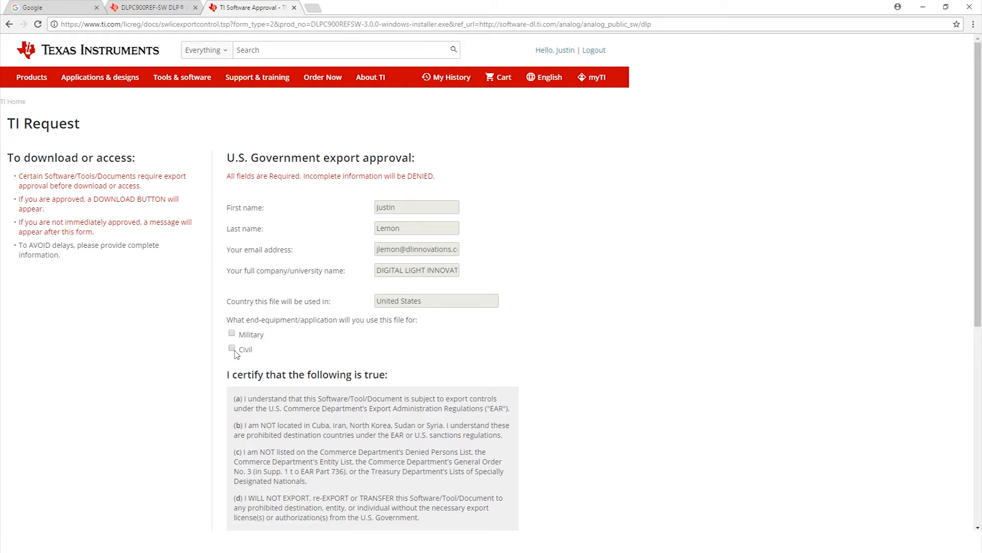
Mark the export approval form as civil use, certify it true, and submit
click(231, 348)
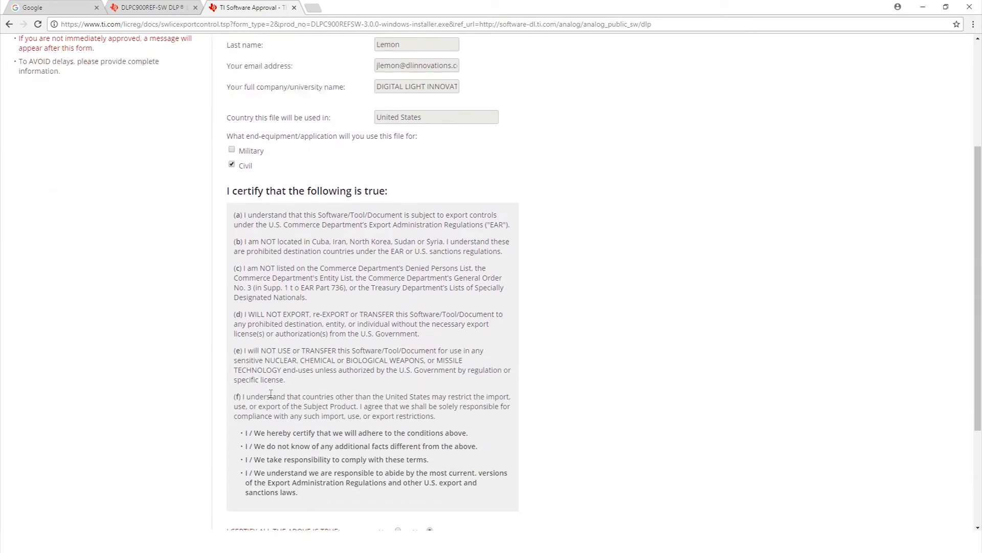
scroll(down, 3)
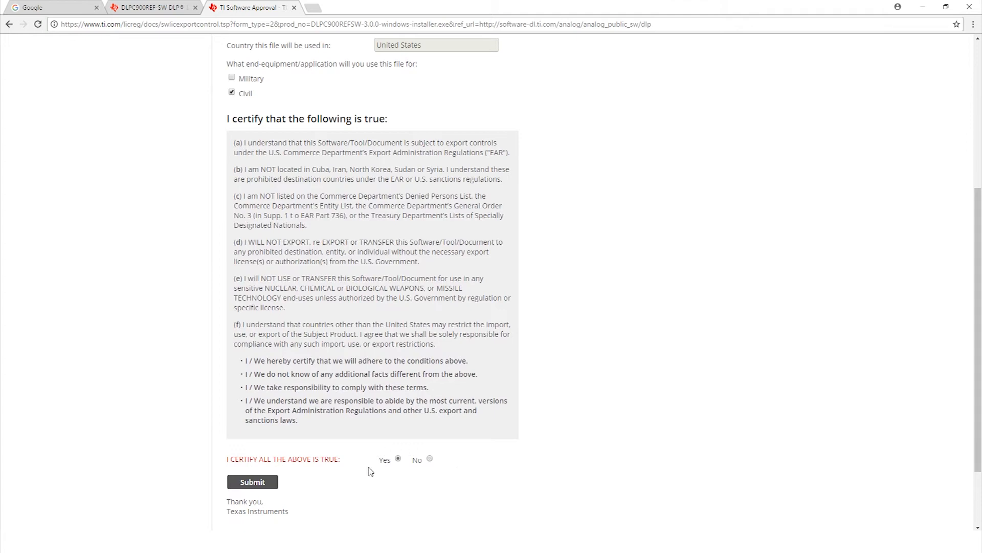
click(252, 481)
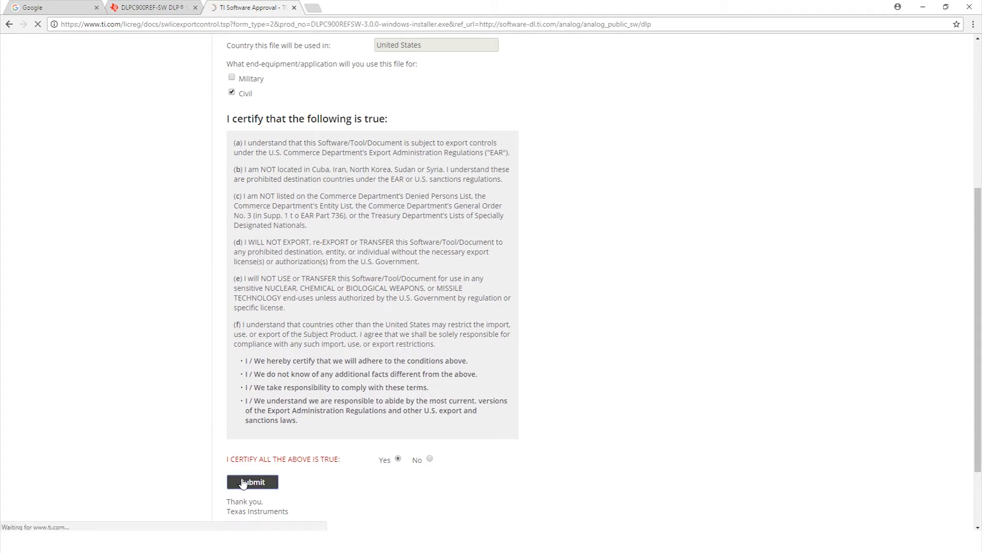
click(252, 482)
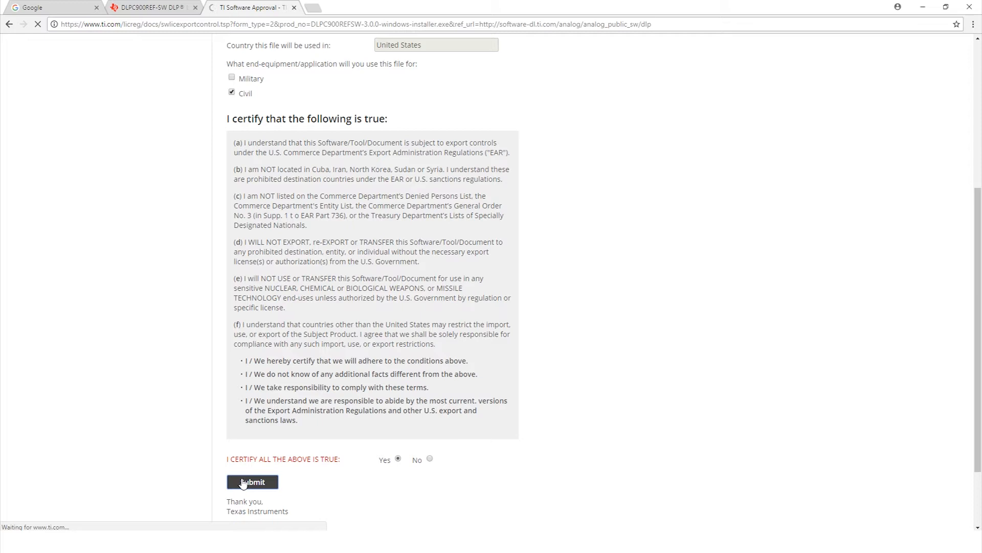
click(252, 482)
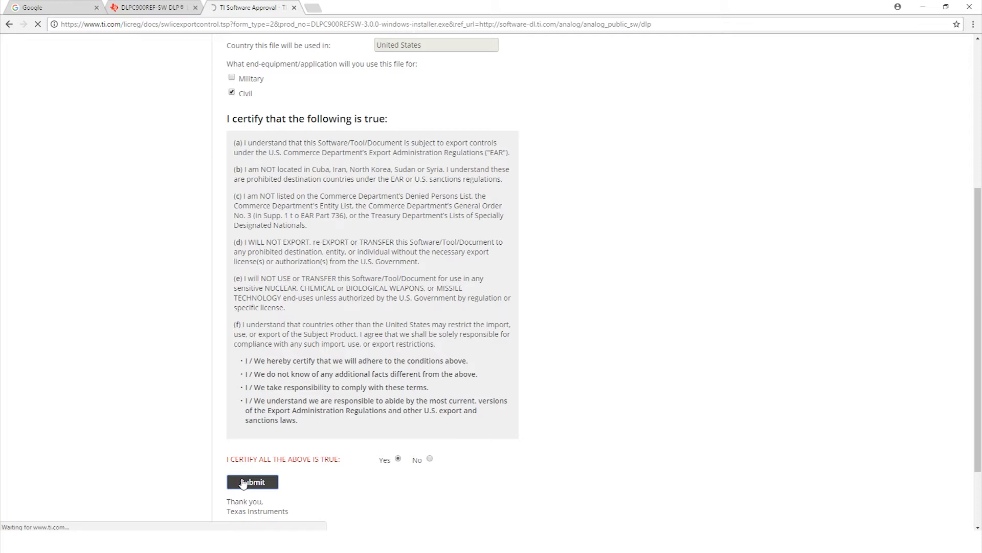
click(253, 482)
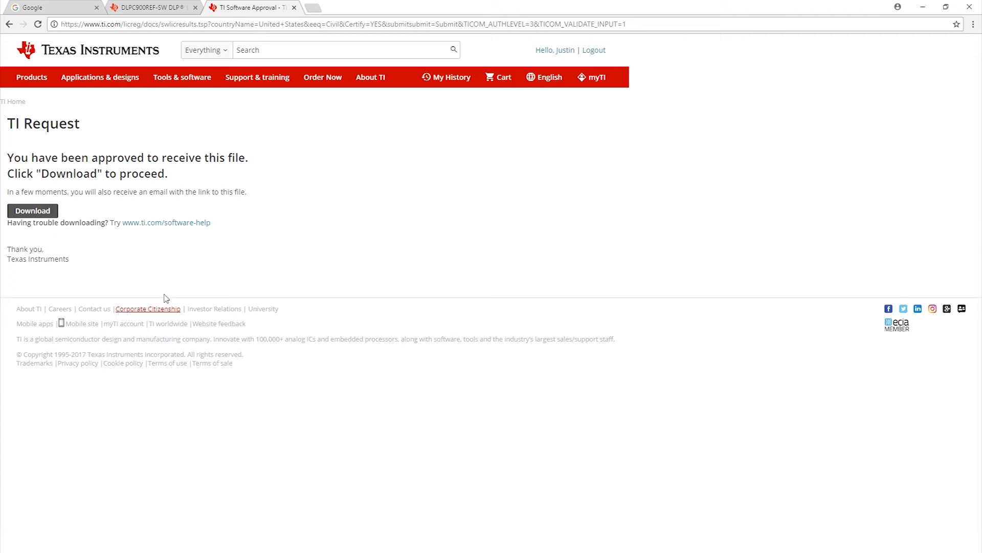
mouse_move(100, 253)
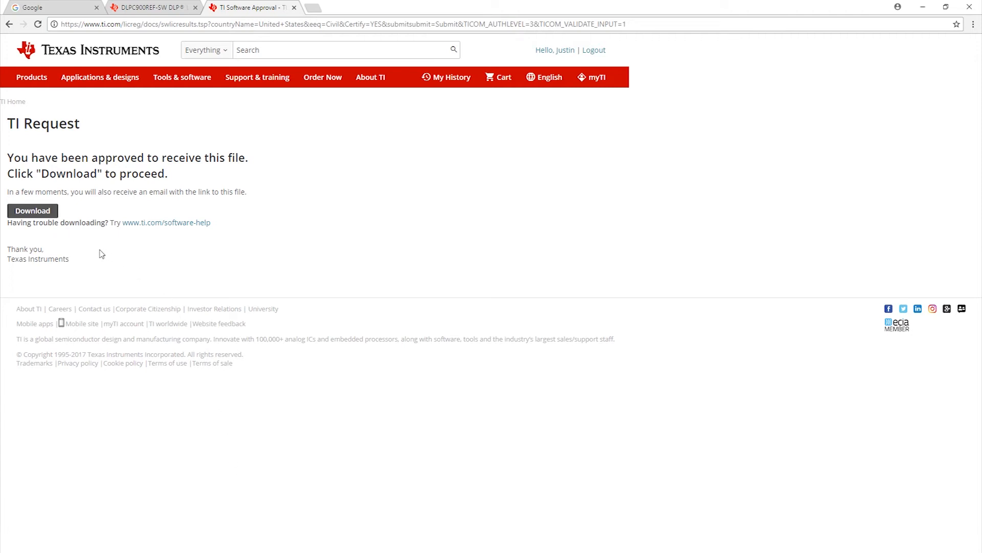
Download the approved DLPC900REF-SW .exe installer from the approval page
click(32, 210)
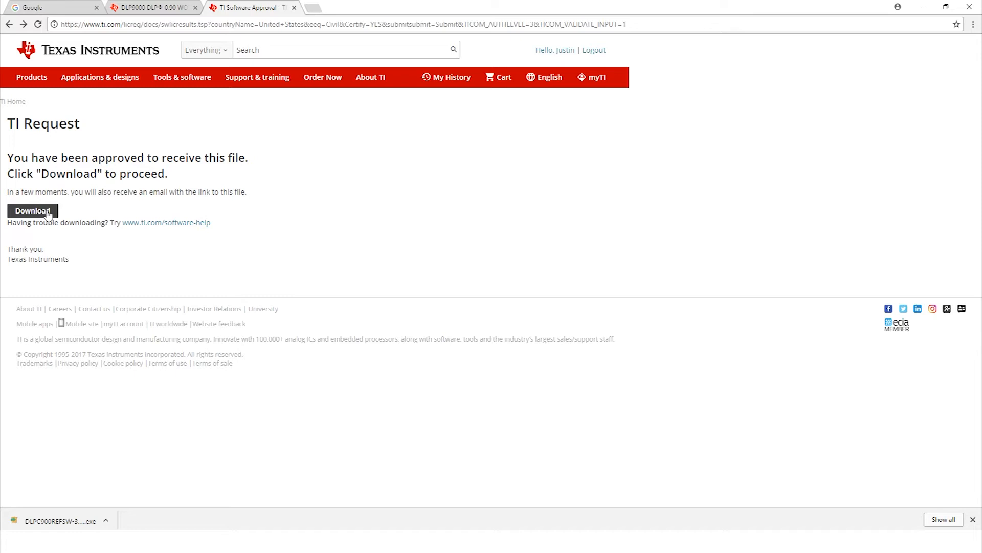
mouse_move(148, 148)
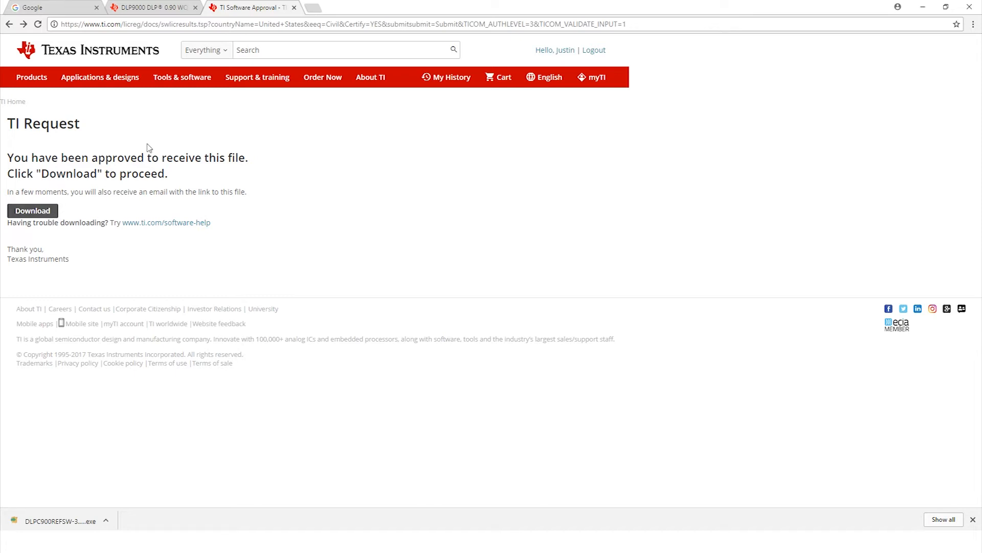
Return to the DLP9000 listing and open DLPC900 Configuration and Support Firmware
click(148, 7)
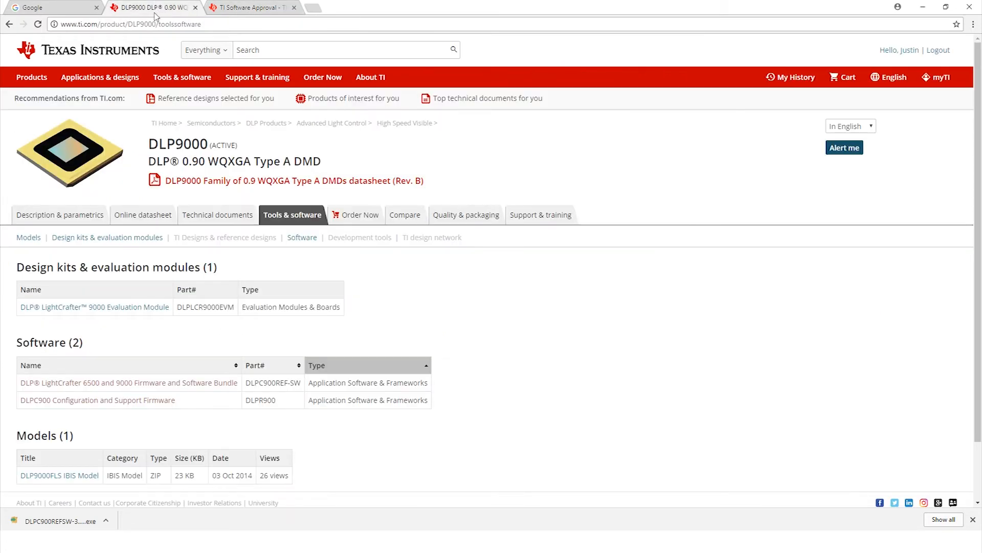
mouse_move(150, 34)
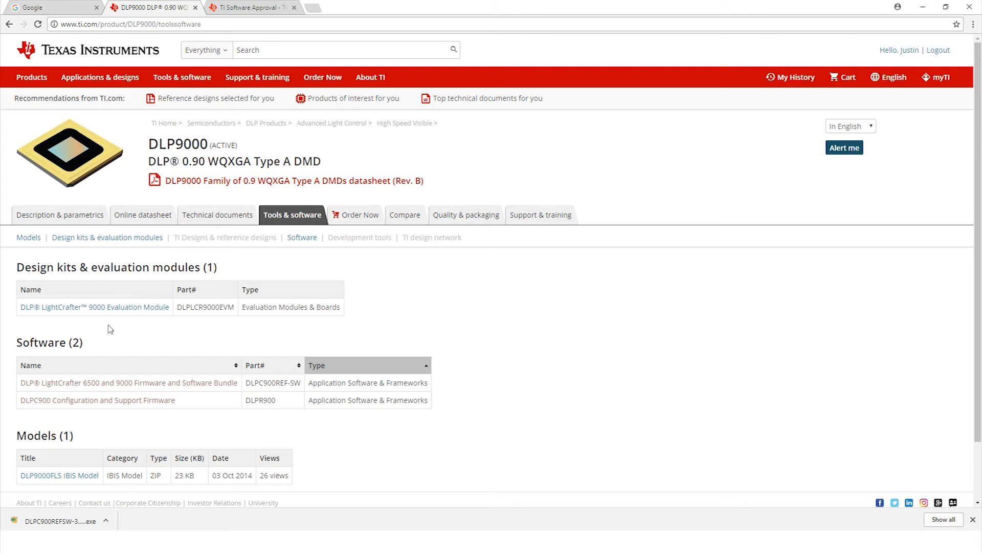
mouse_move(95, 386)
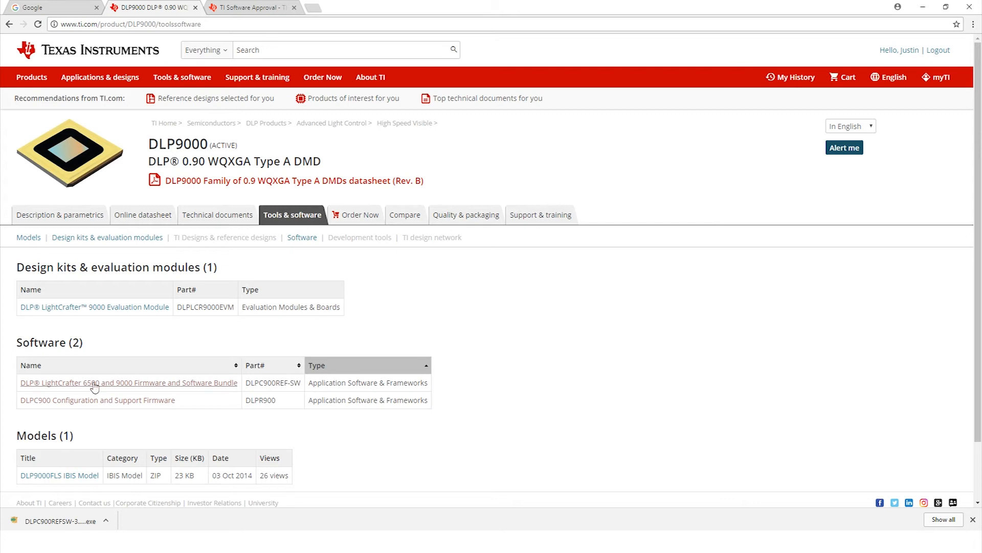
mouse_move(197, 391)
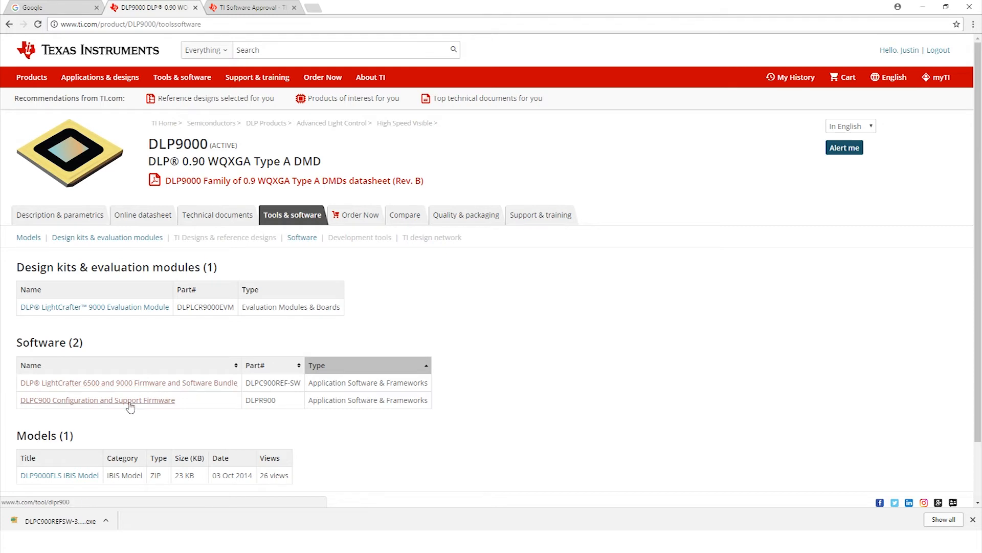
mouse_move(89, 408)
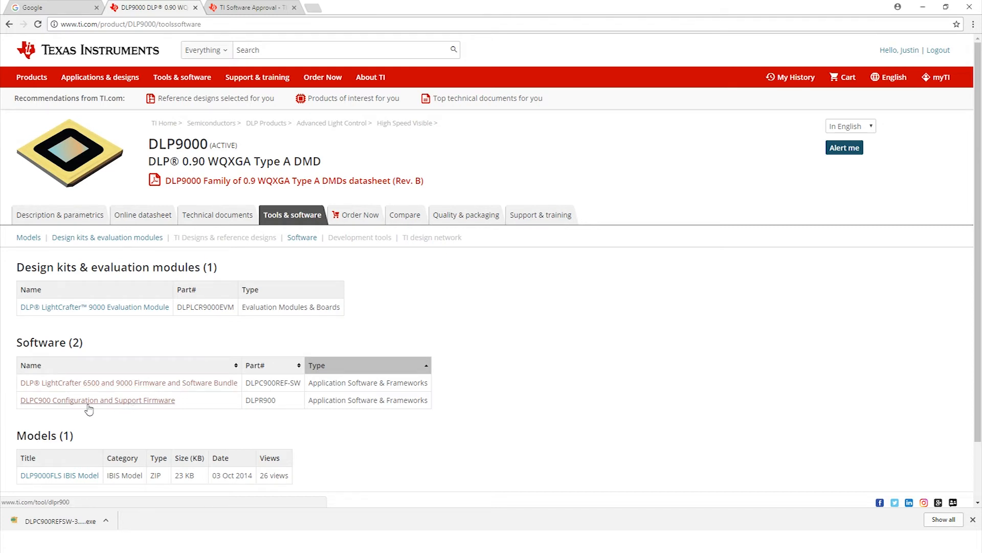
click(95, 399)
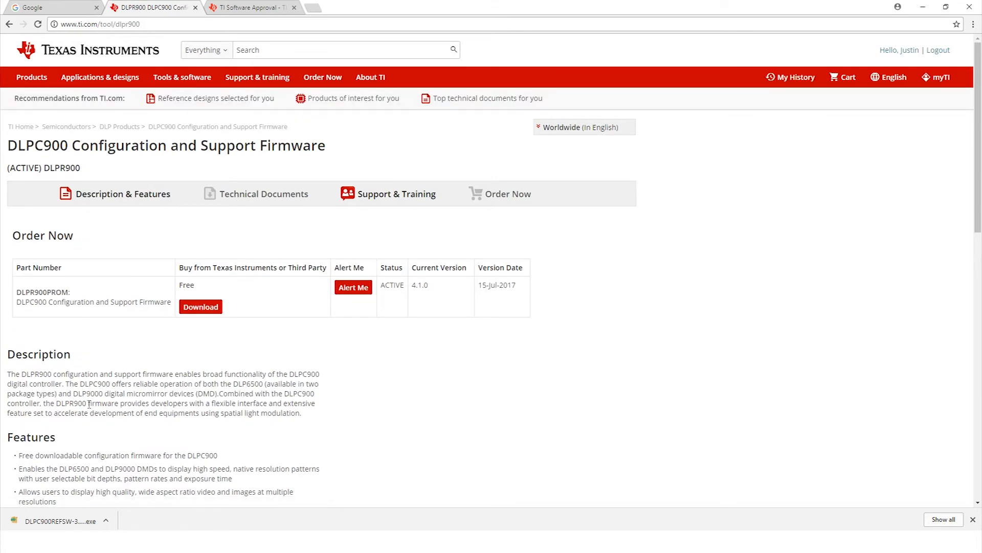
Scroll the DLPR900 page down to the Order Now section and feature list
scroll(down, 3)
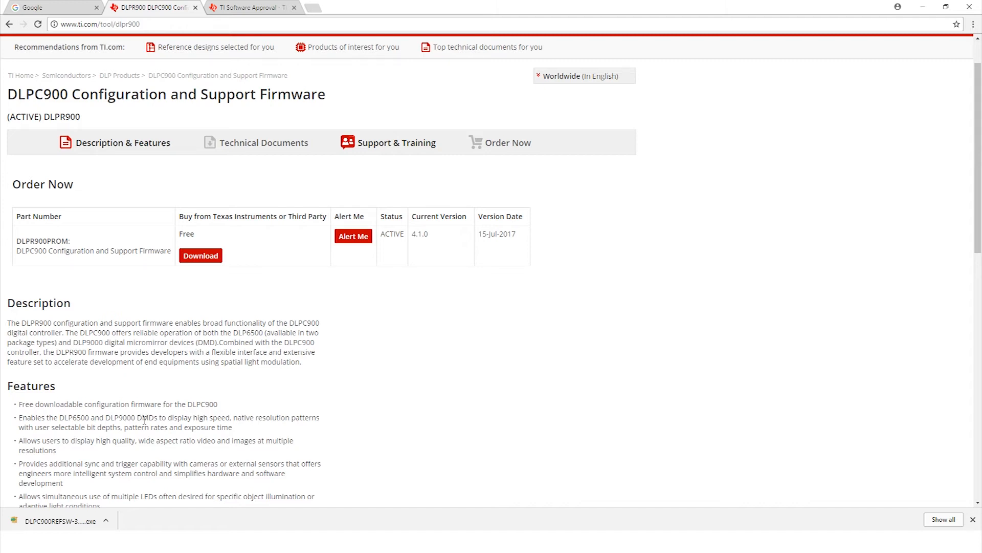
mouse_move(210, 259)
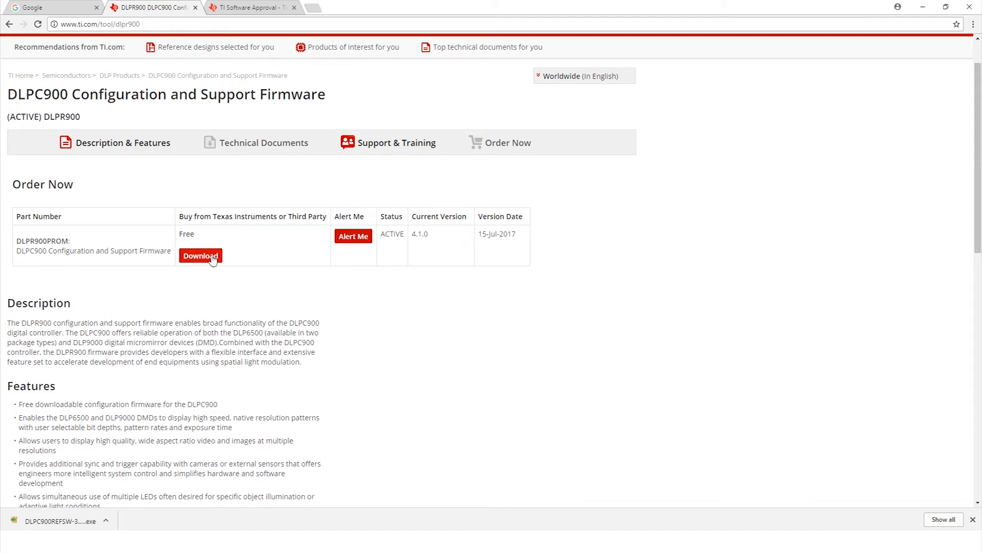
Request the DLPR900PROM download, declare civil use, certify, and submit the export form
click(200, 255)
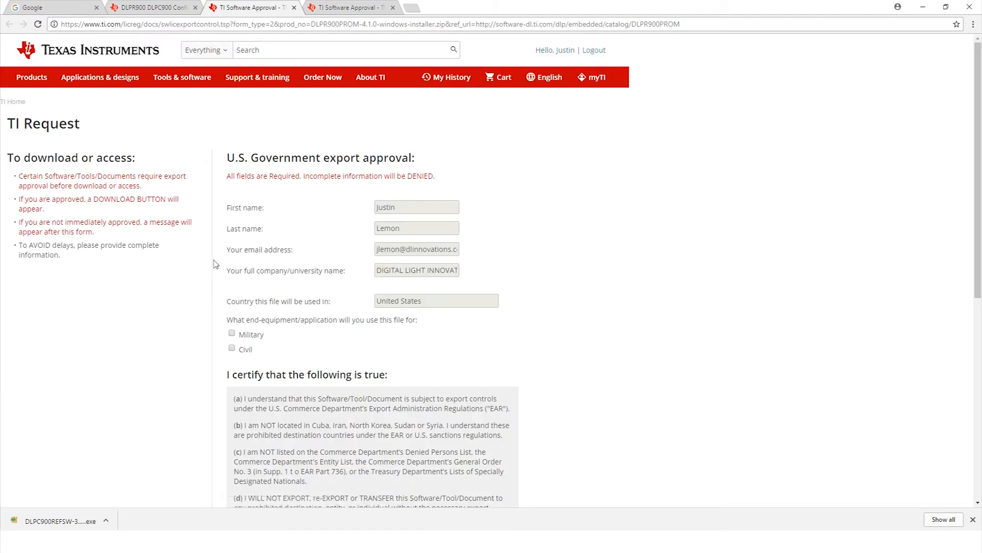
click(231, 348)
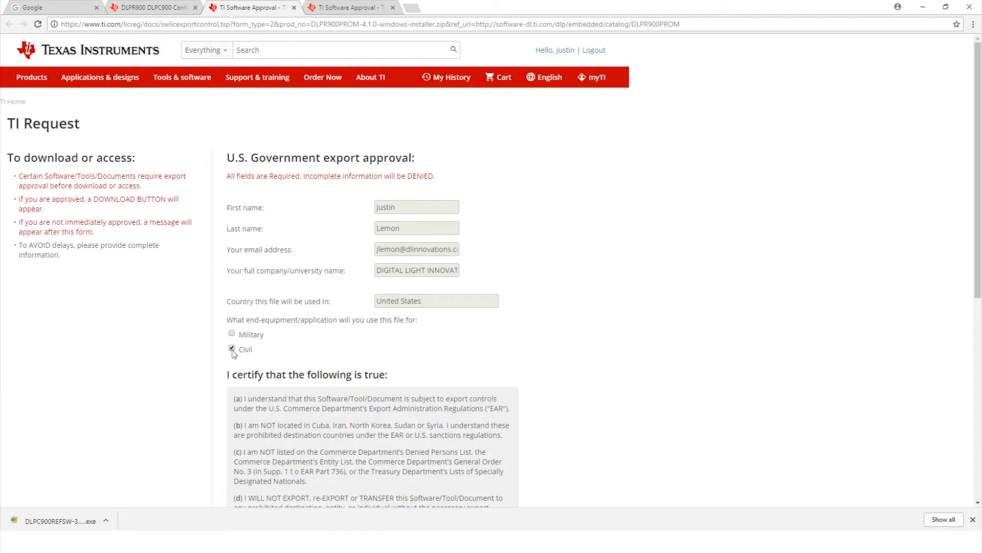
scroll(down, 3)
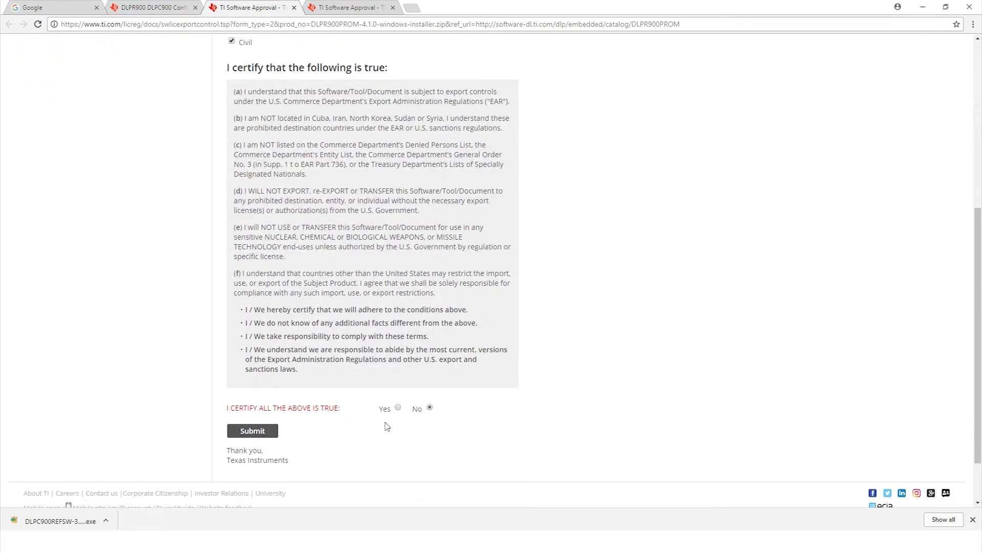
click(253, 431)
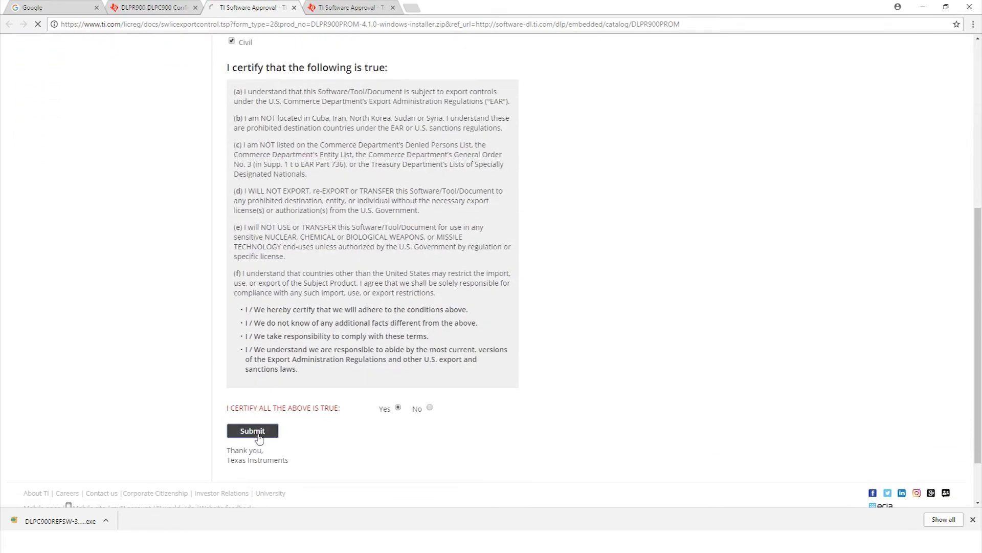
click(252, 430)
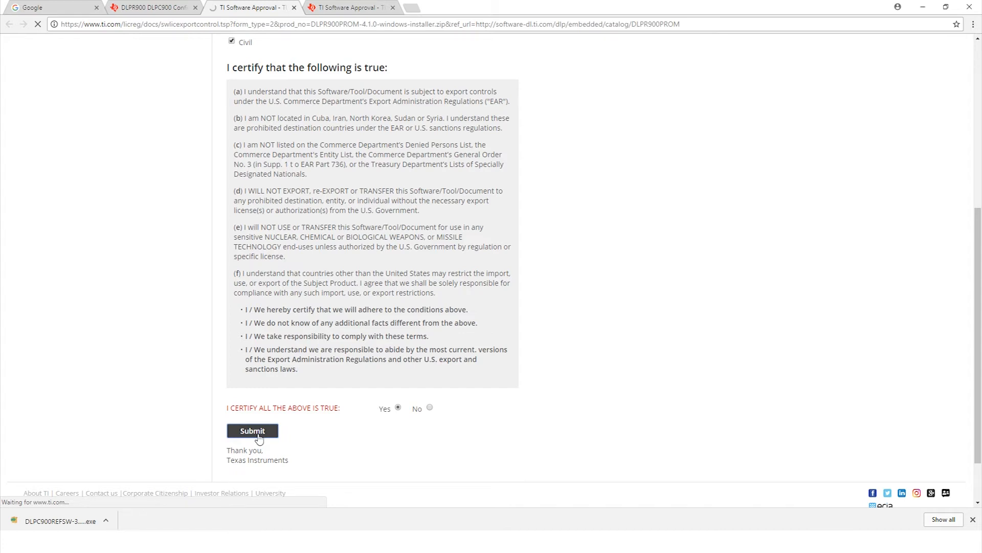
click(252, 430)
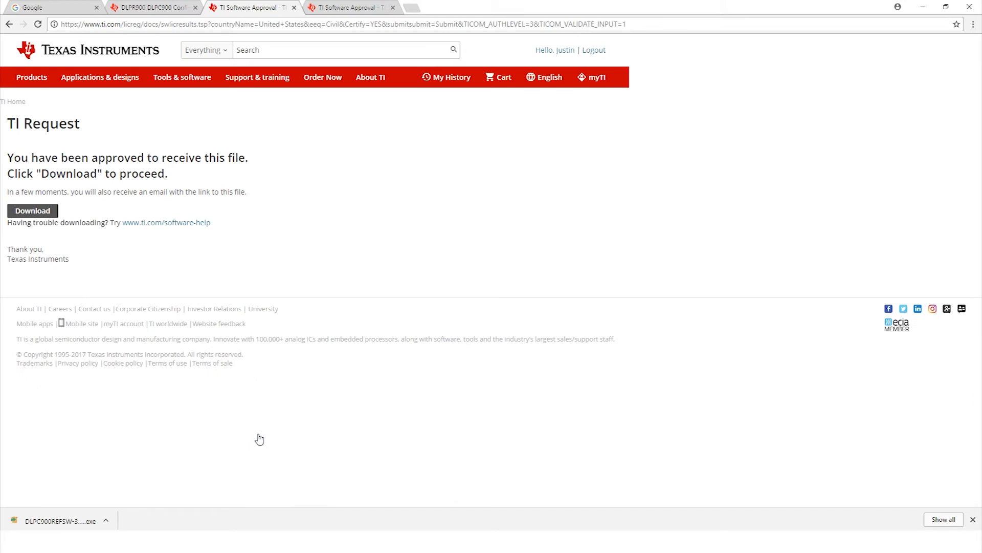
mouse_move(33, 210)
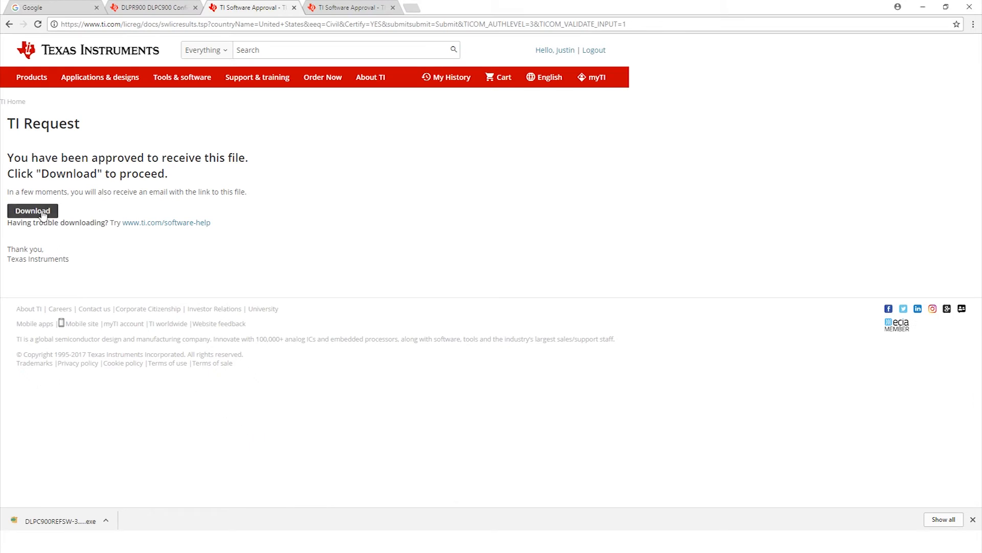
Download the approved DLPR900PROM-4.1.0-windows-installer.zip file
click(32, 210)
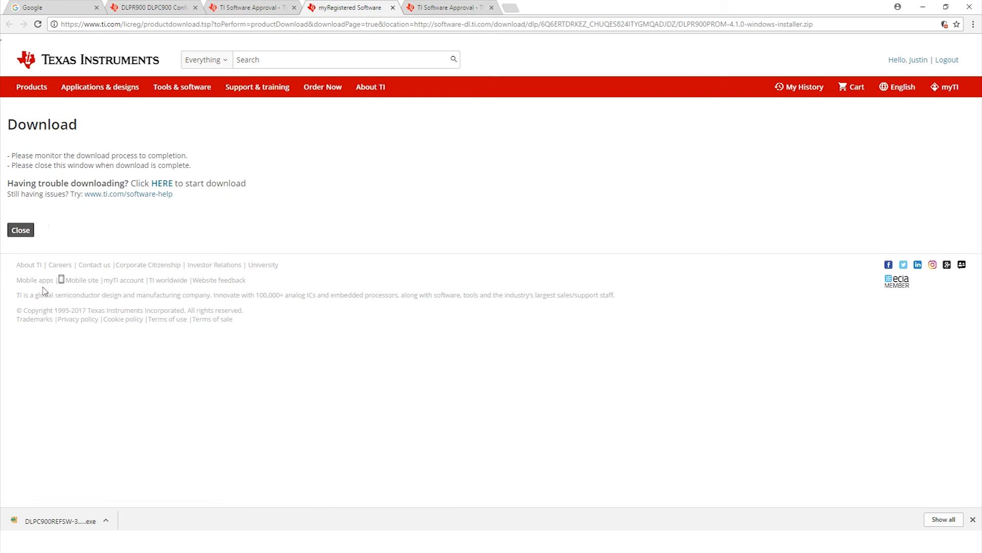
click(160, 183)
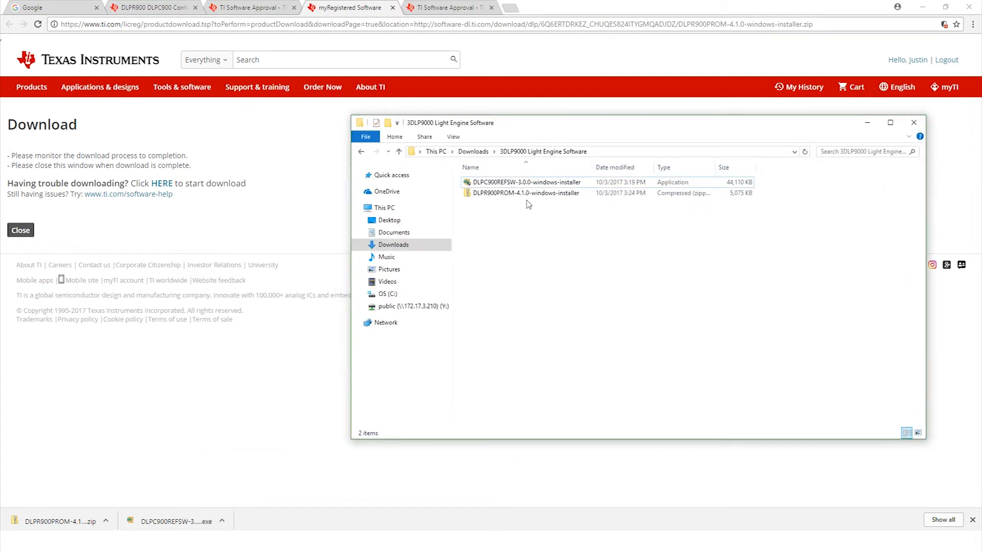
Launch DLPC900REFSW-3.0.0-windows-installer from the 3DLP9000 Light Engine Software folder
click(525, 182)
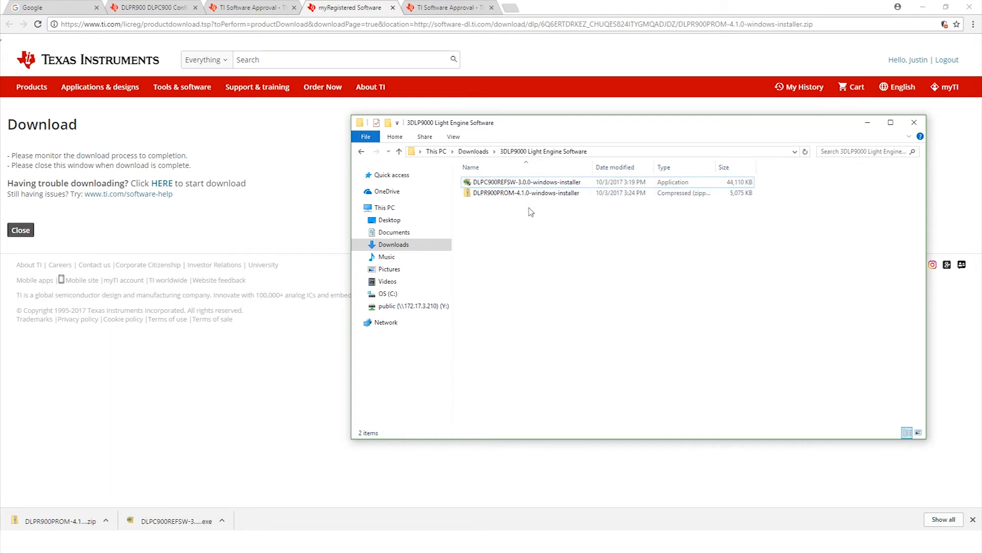
click(524, 181)
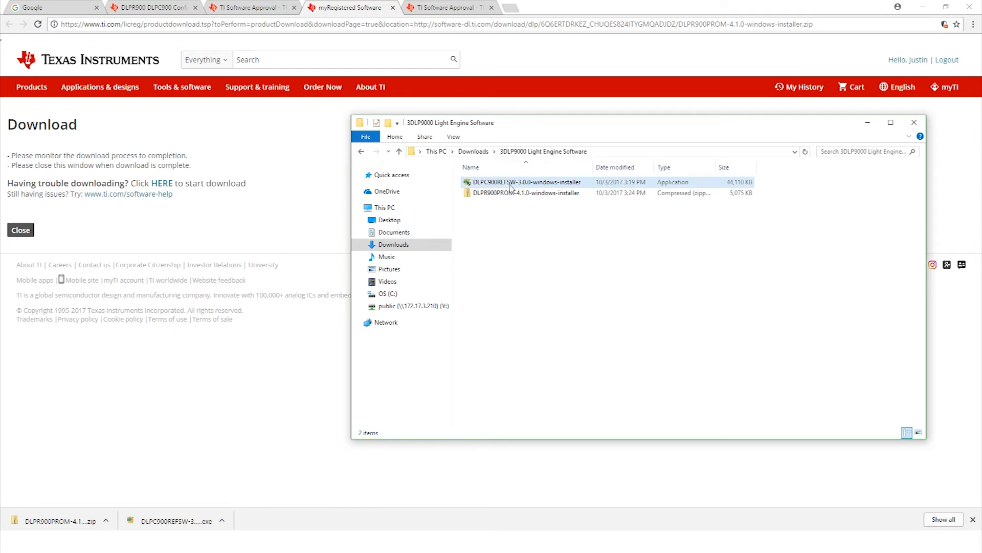
click(523, 182)
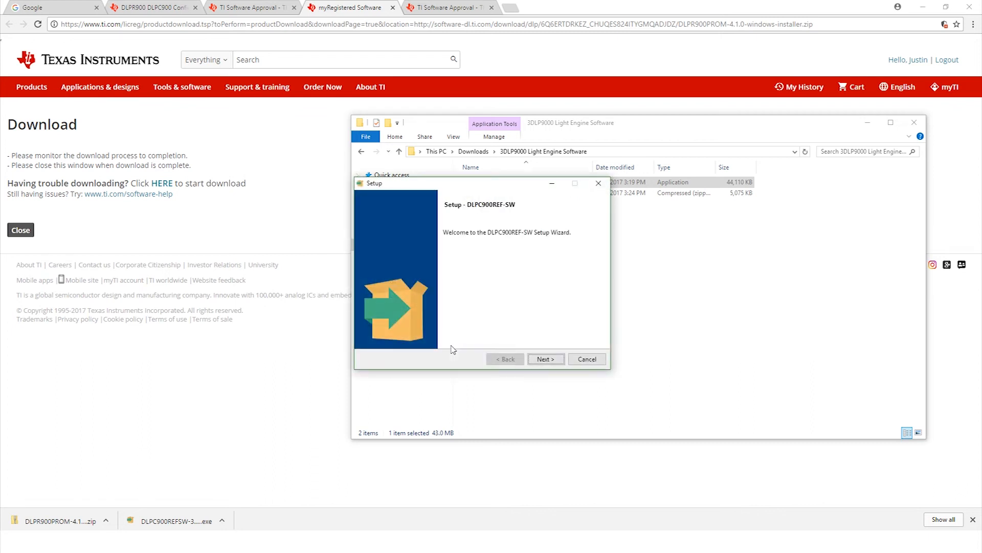
mouse_move(543, 346)
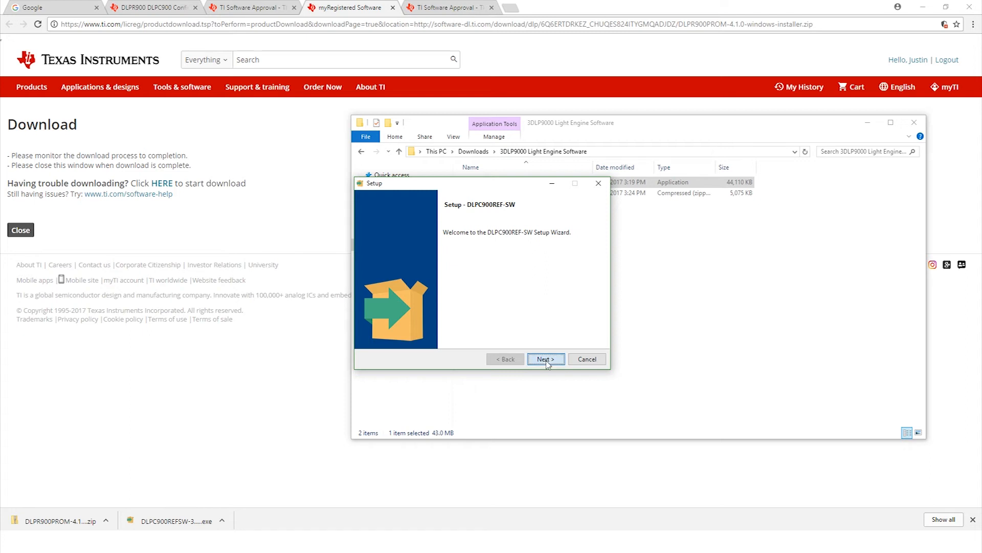
Accept the license, keep the default directory, and install DLPC900REF-SW
click(546, 359)
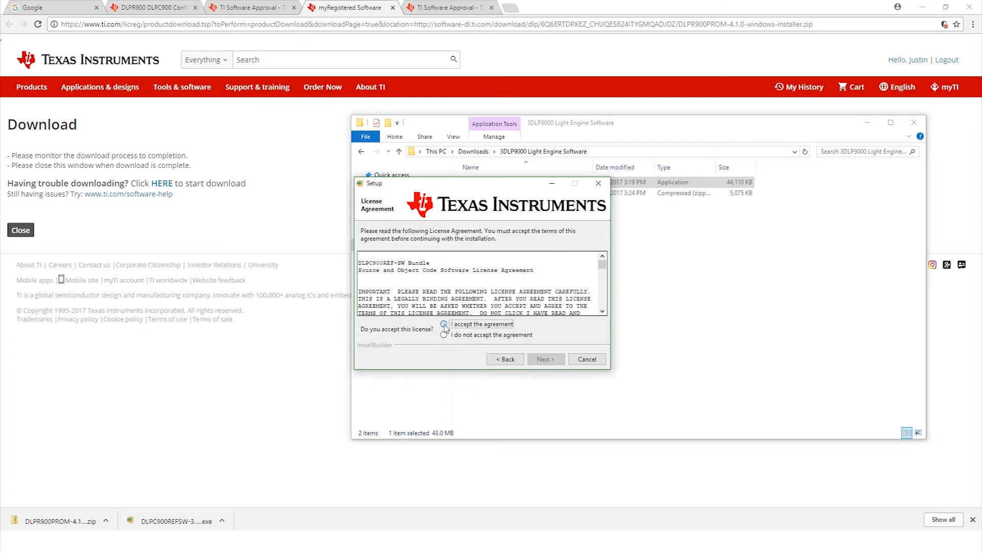
click(546, 358)
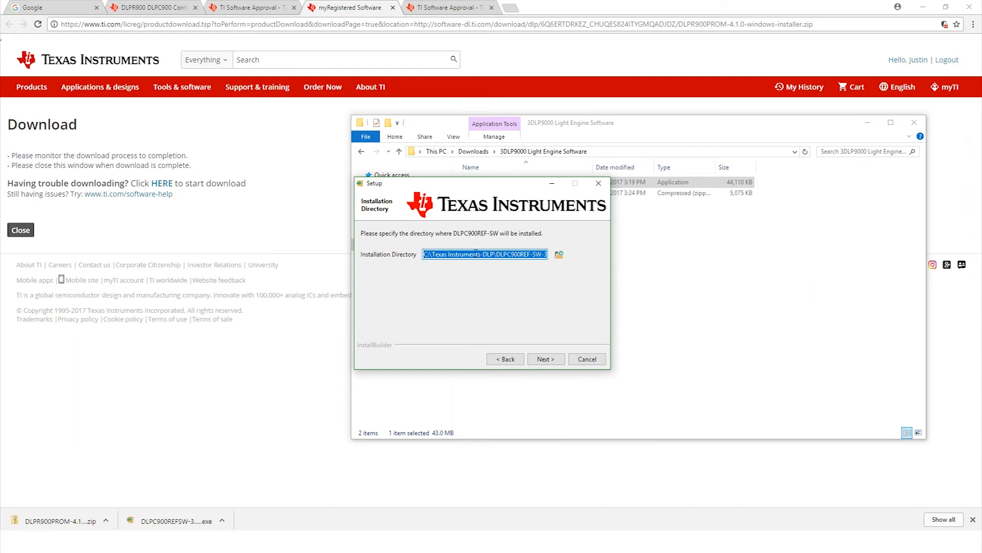
mouse_move(525, 330)
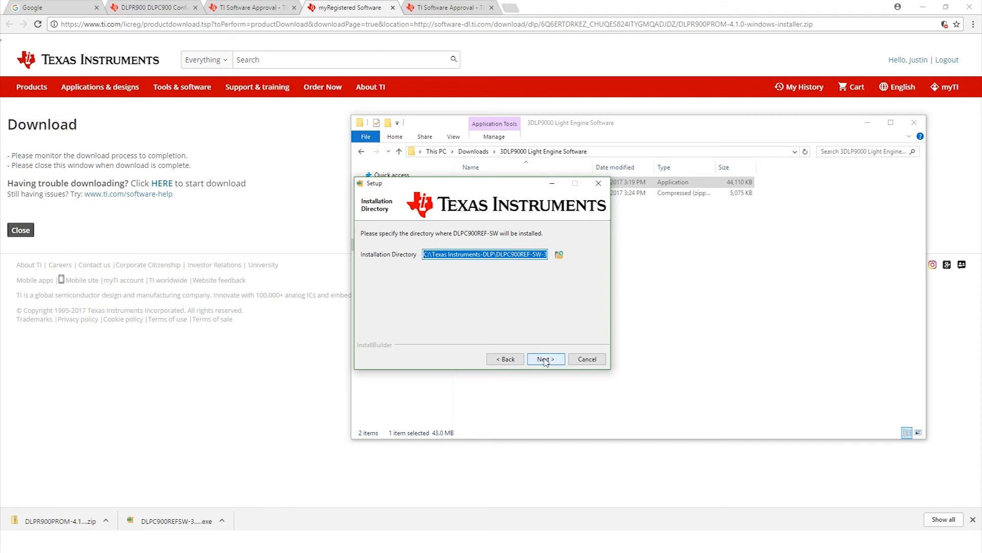
click(545, 358)
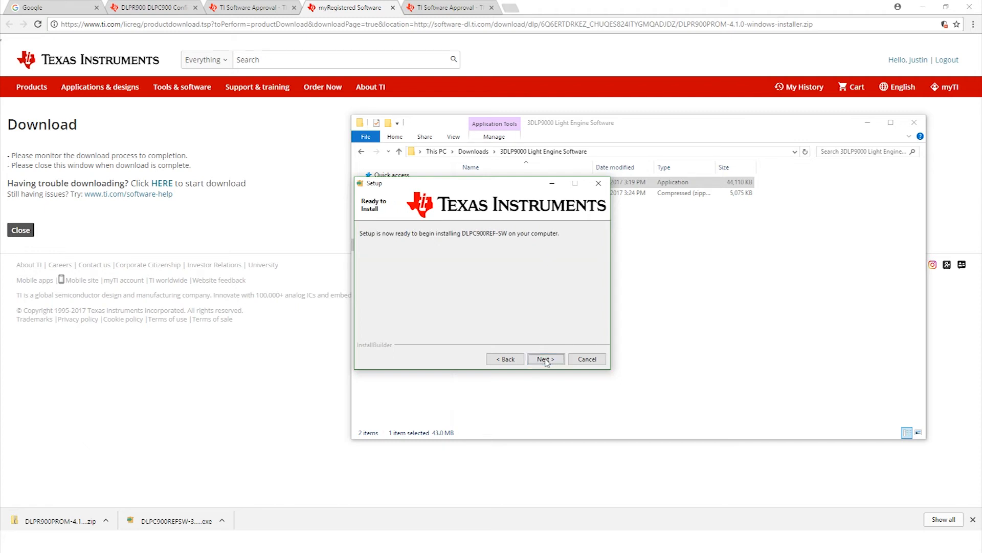
click(545, 359)
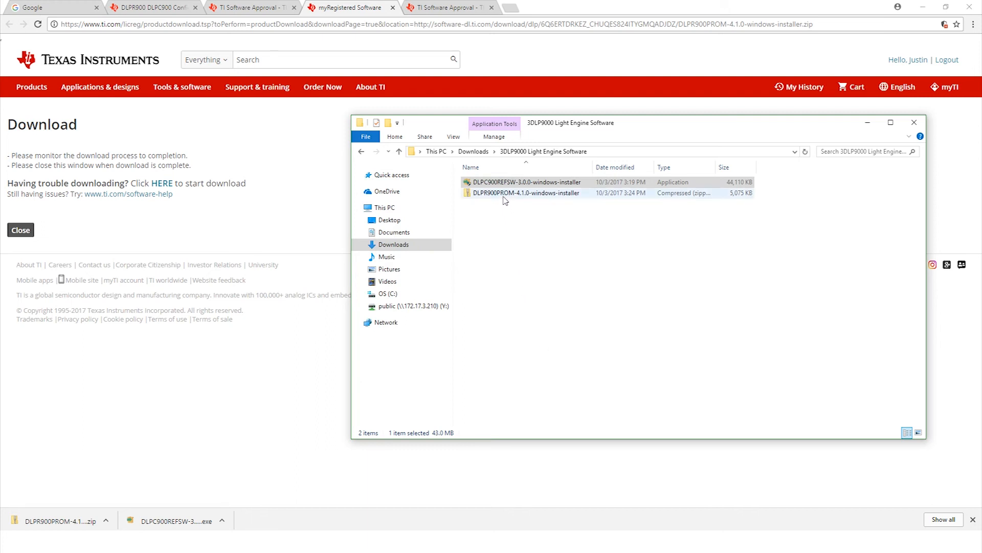
mouse_move(514, 195)
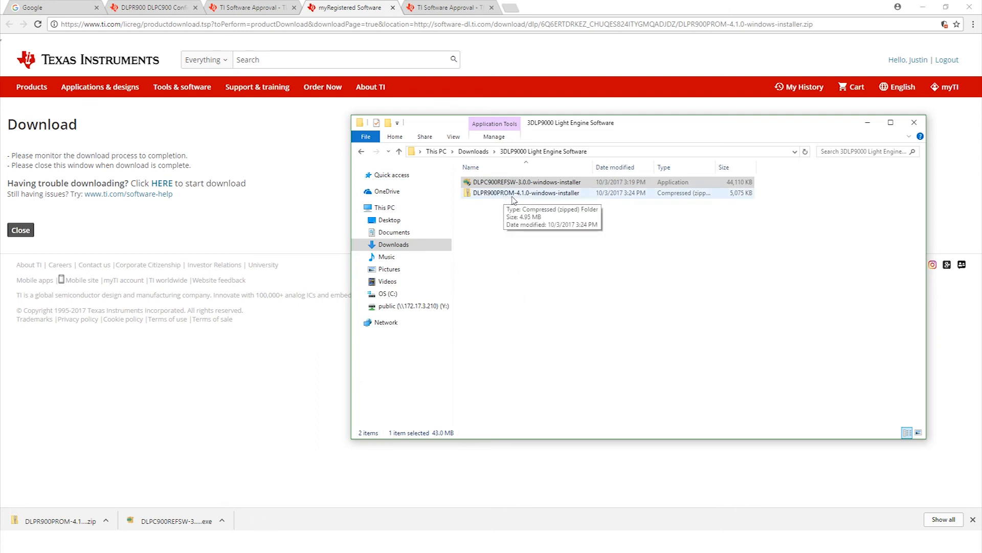
Open the DLPR900PROM-4.1.0 windows installer zip to launch its Setup Wizard
click(514, 182)
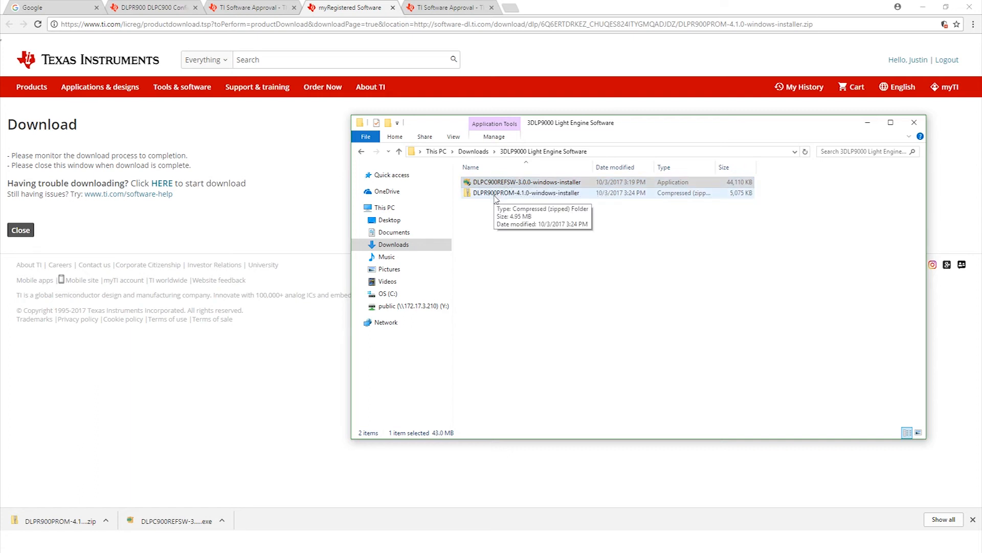
click(524, 192)
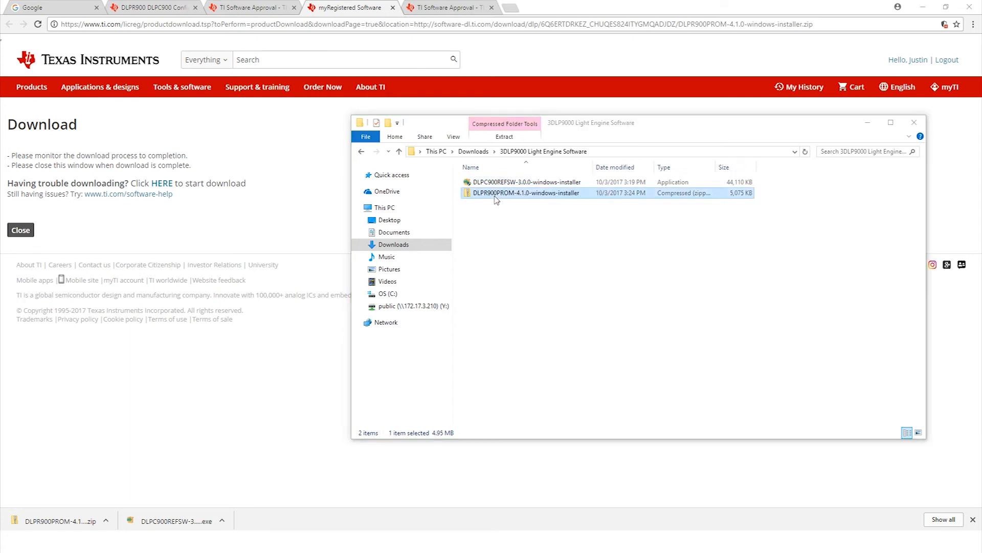
double_click(527, 192)
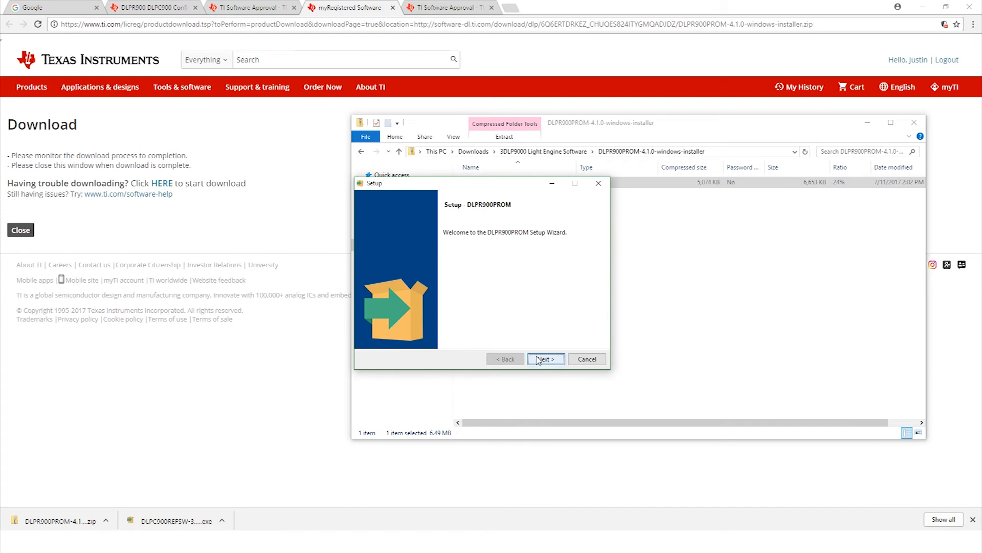
Install DLPR900PROM with the license accepted, default directory, and readme unchecked at Finish
click(546, 359)
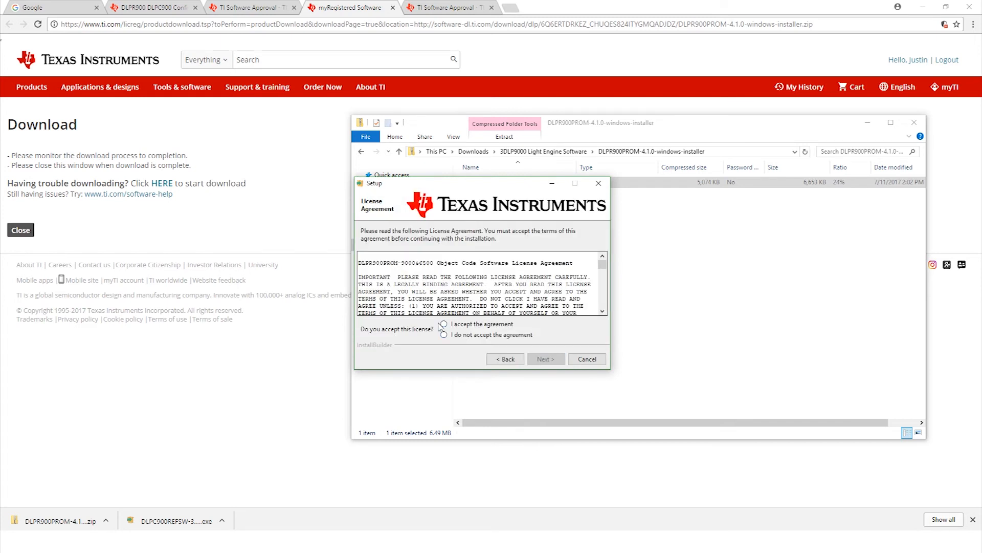
click(546, 358)
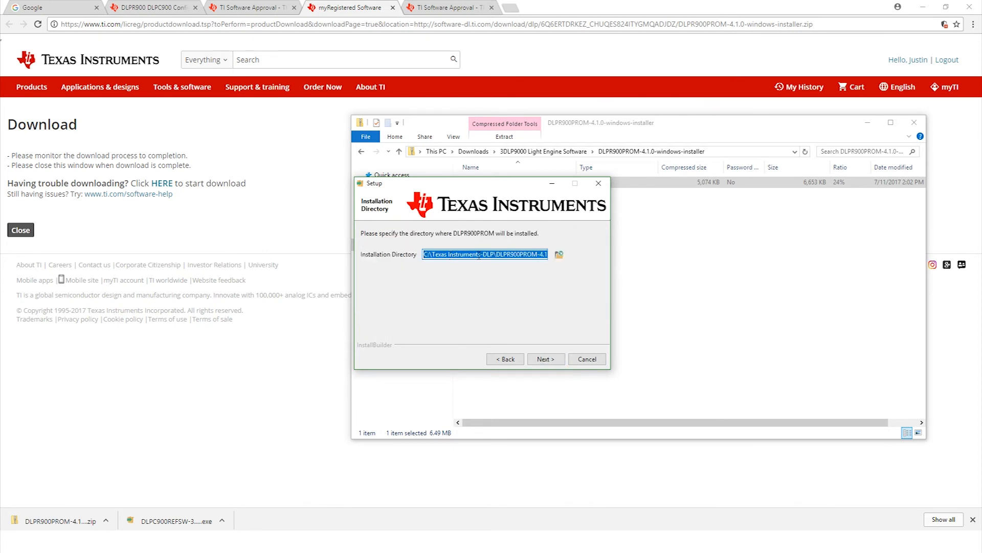
click(545, 359)
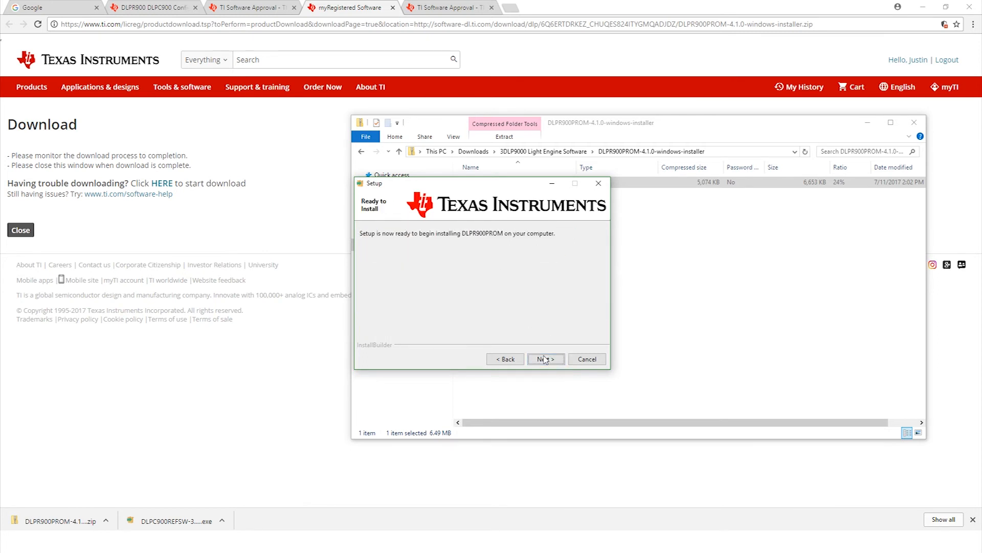
click(546, 359)
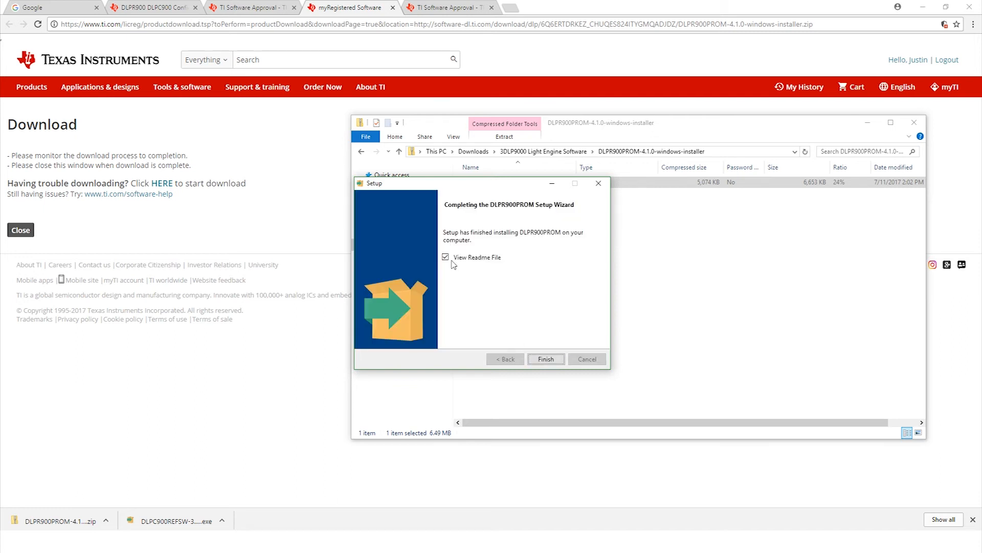
click(445, 257)
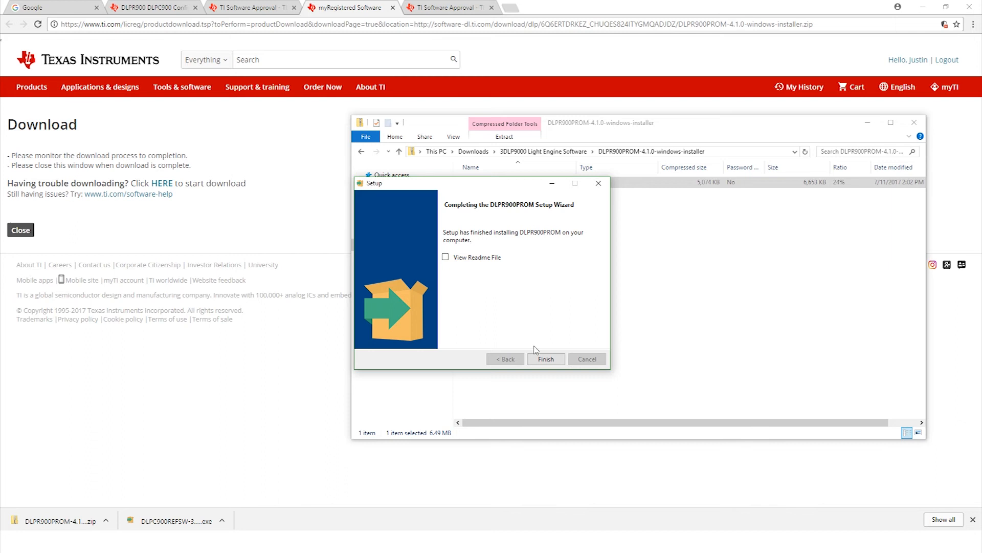
click(546, 359)
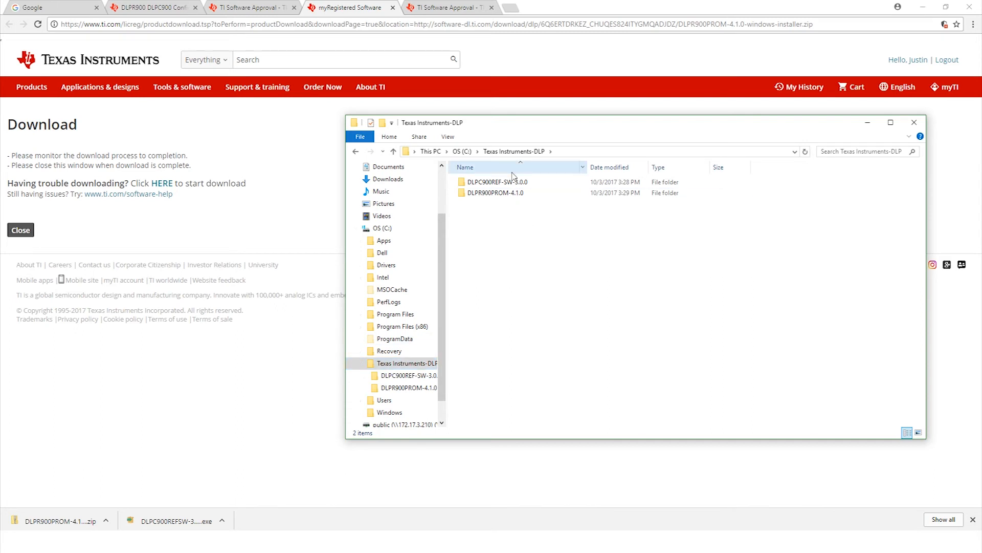
Browse from C:\Texas Instruments-DLP into DLPC900REF-SW-3.0.0, then into DLPC900REF-GUI
click(497, 181)
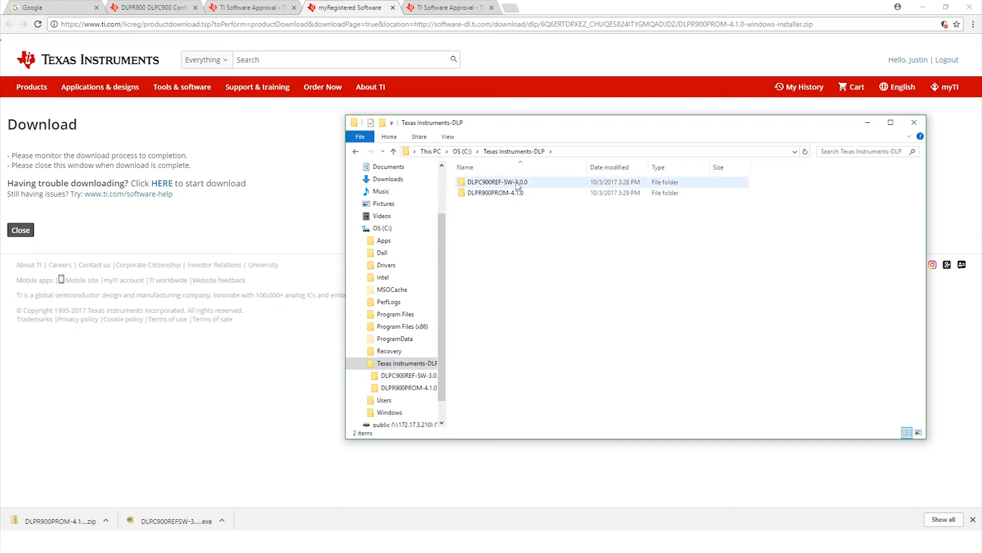
click(502, 193)
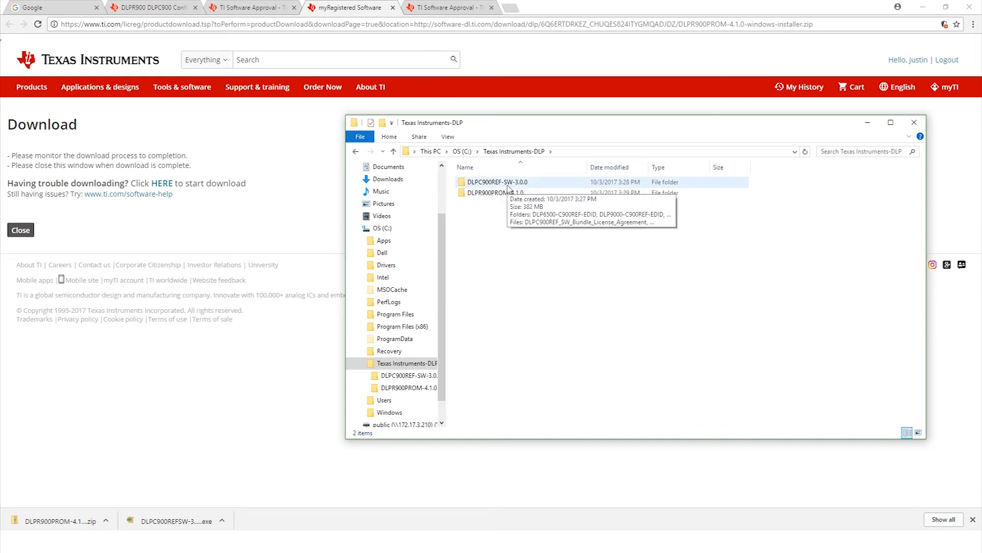
double_click(498, 182)
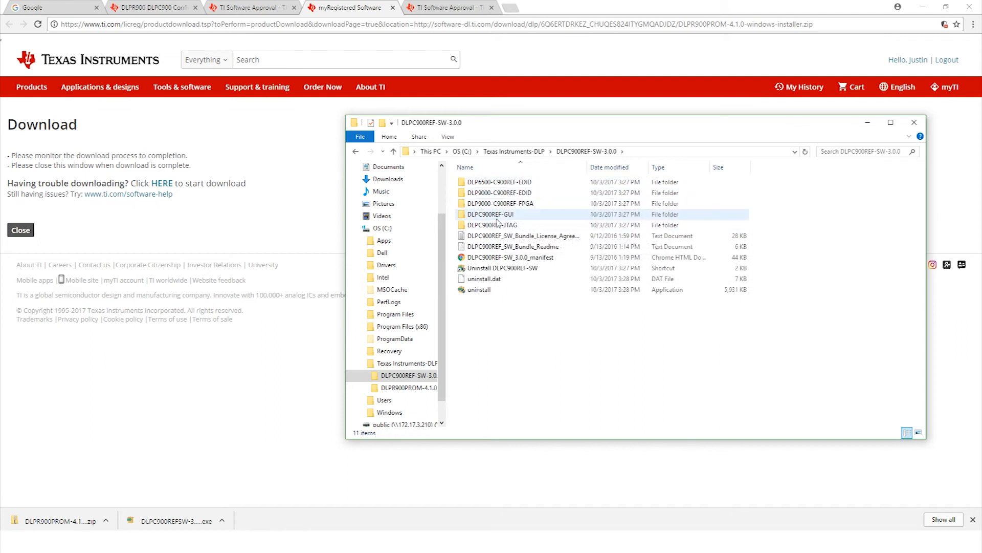
click(491, 214)
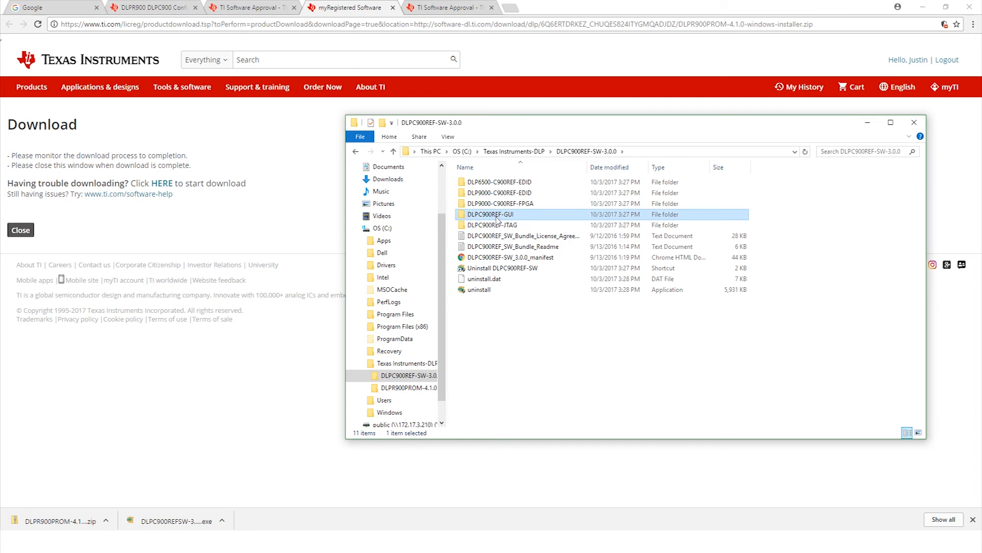
double_click(489, 214)
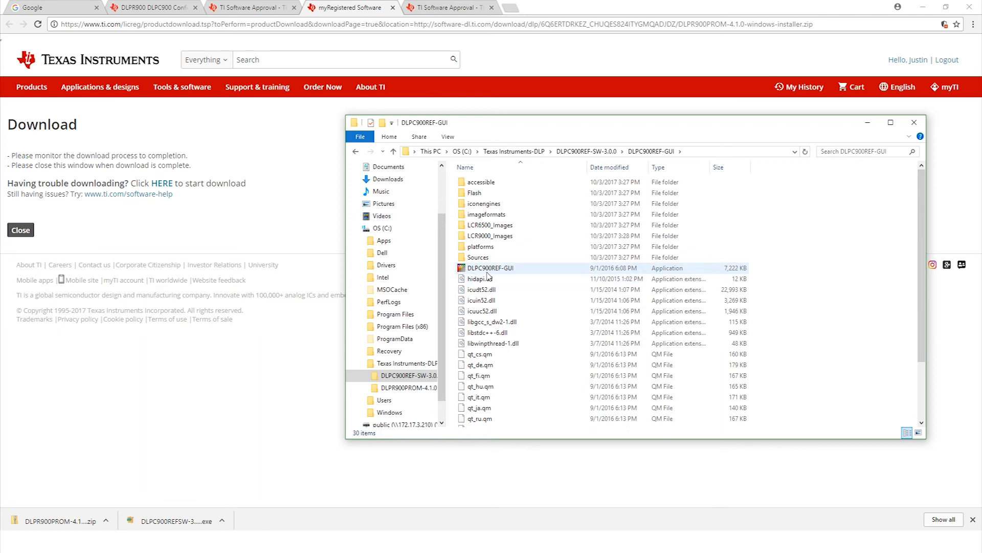
mouse_move(505, 277)
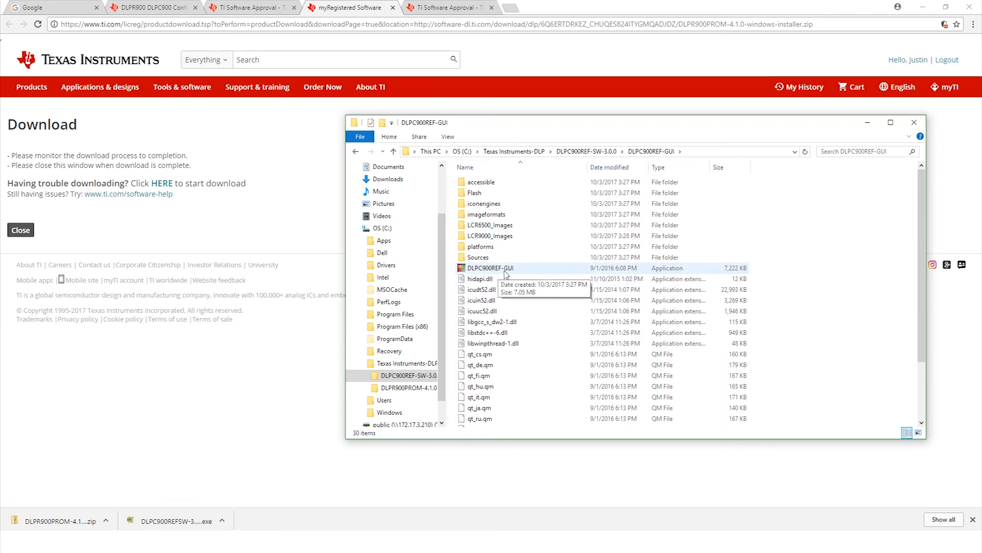
Run DLPC900REF-GUI.exe to bring up the LightCrafter 6500 & 9000 GUI 3.0.0, board Disconnected
double_click(490, 267)
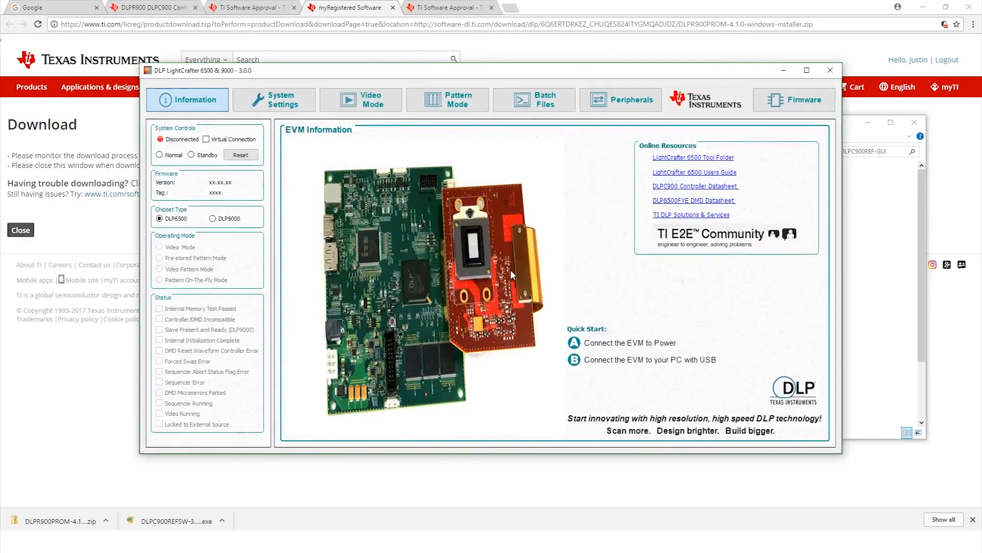
mouse_move(477, 249)
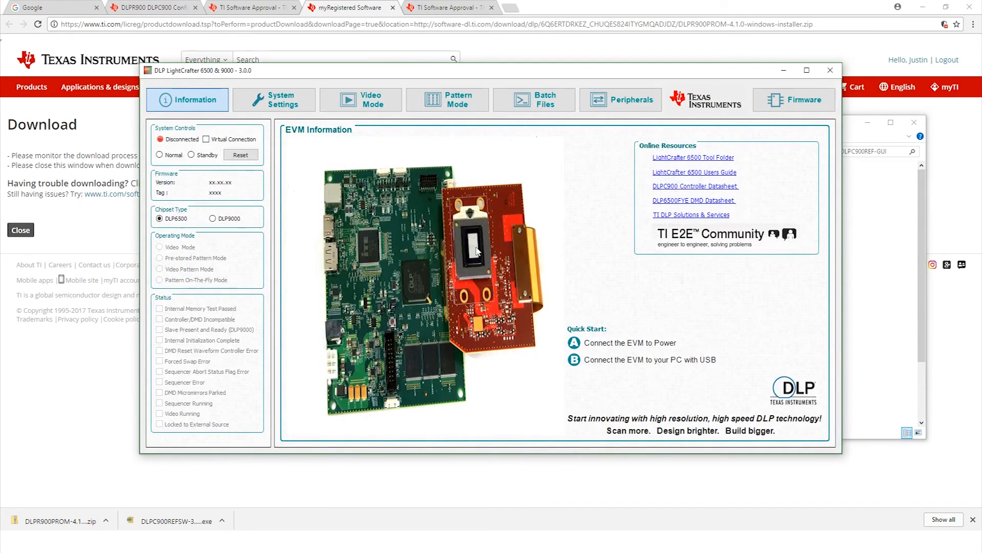
mouse_move(188, 148)
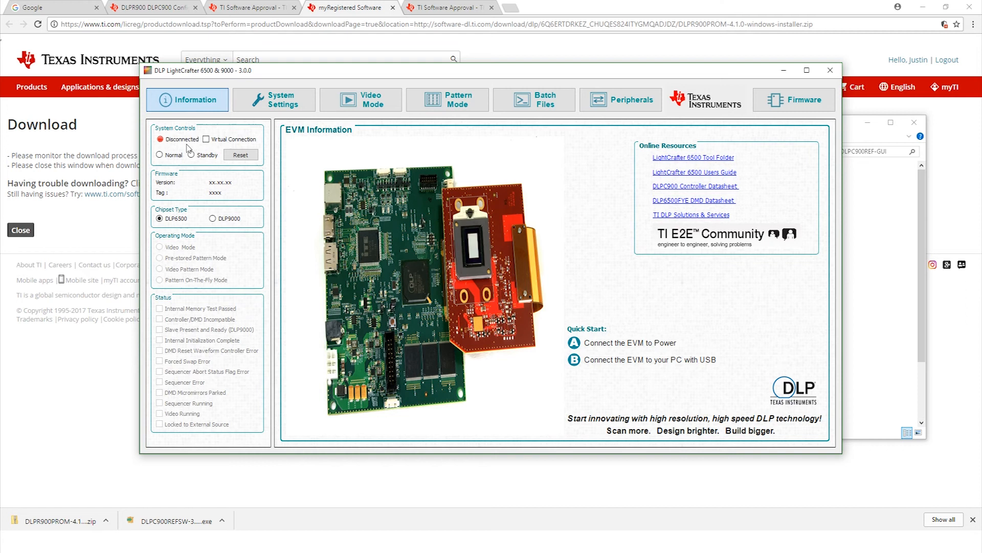